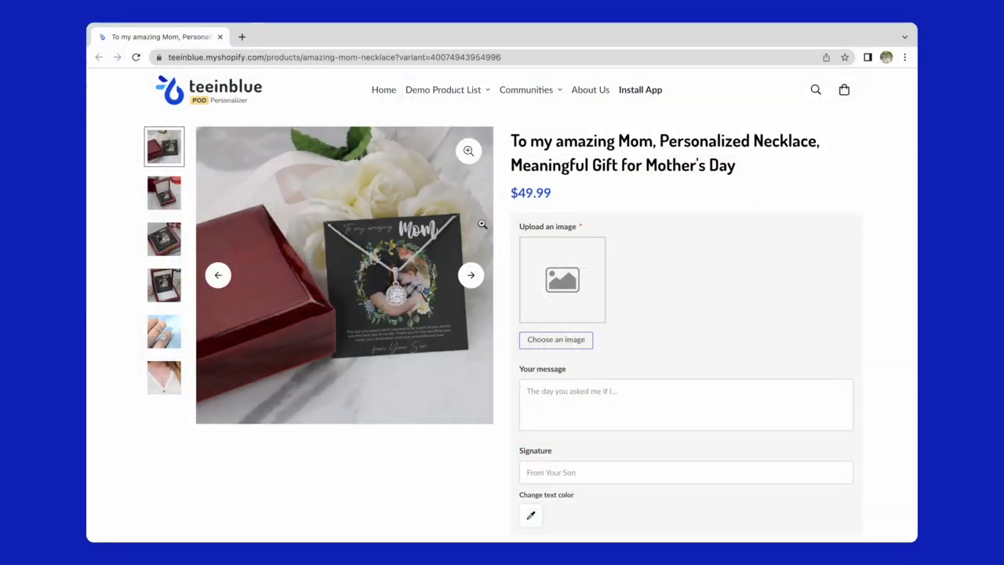
{"action": "mouse_move", "coordinate": [420, 199]}
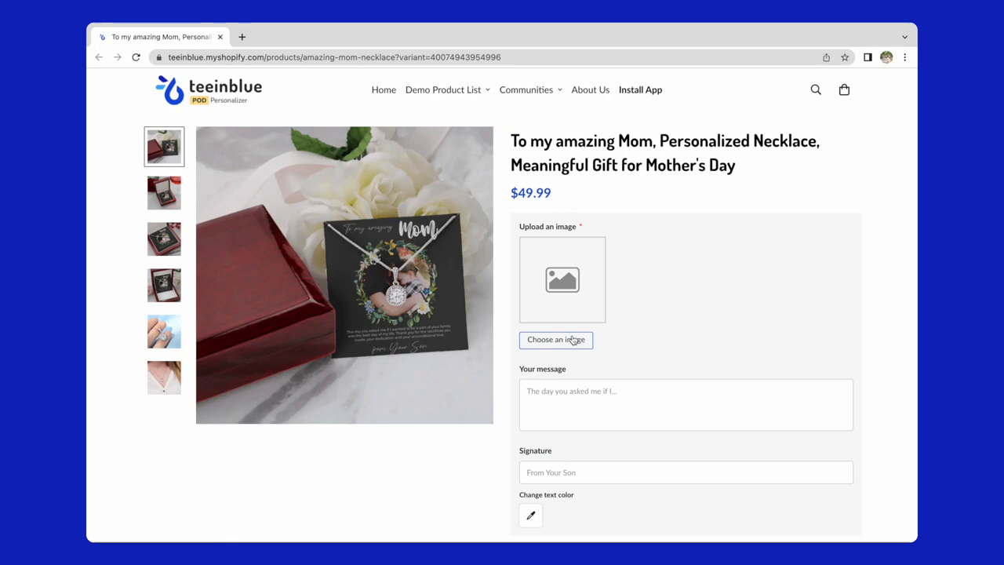
- Upload the Mother and Daughter photo to the necklace and confirm its circular crop
{"action": "left_click", "coordinate": [556, 340]}
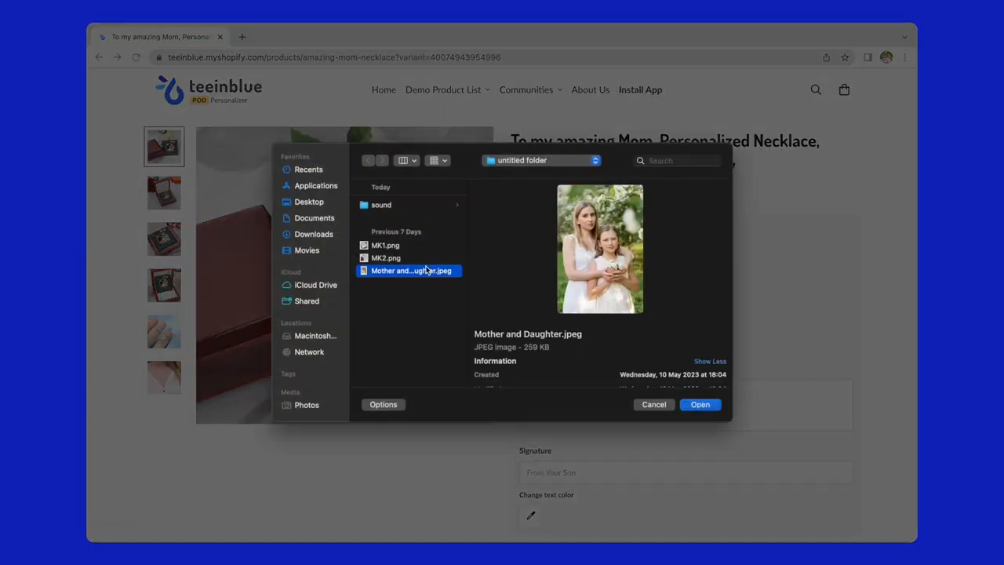
{"action": "left_click", "coordinate": [699, 404]}
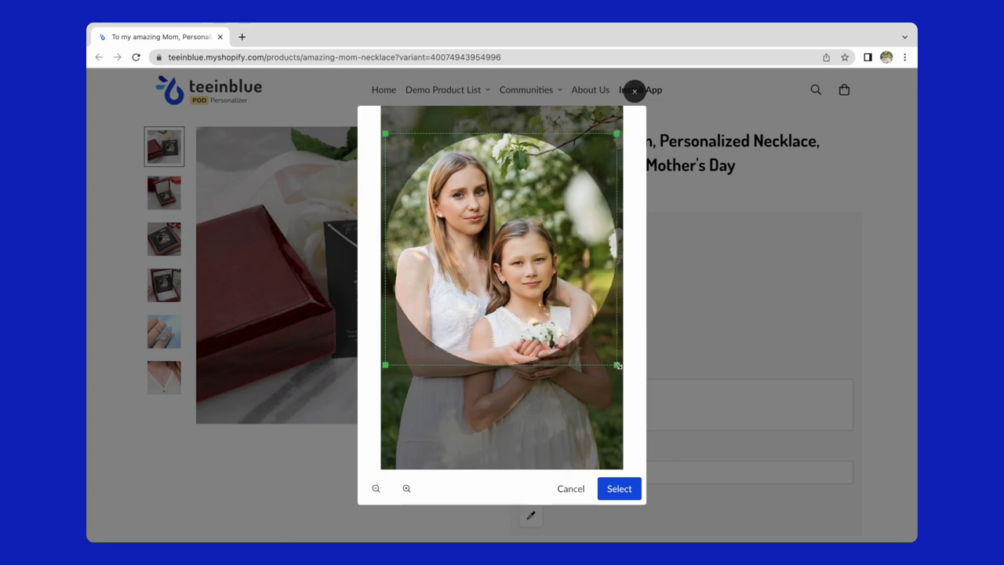
{"action": "left_click", "coordinate": [619, 487]}
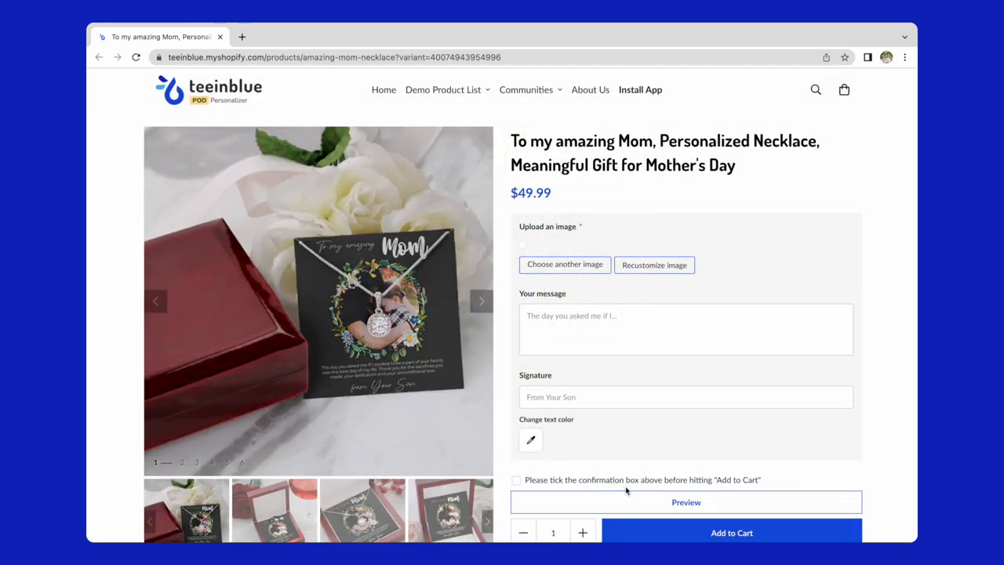
- Enter the 'Thank you' message and pick a colour for the card text
{"action": "type", "text": "Thank you for the sacrifices you made, your dedication and your unconditional love."}
{"action": "type", "text": "From Your Daughter"}
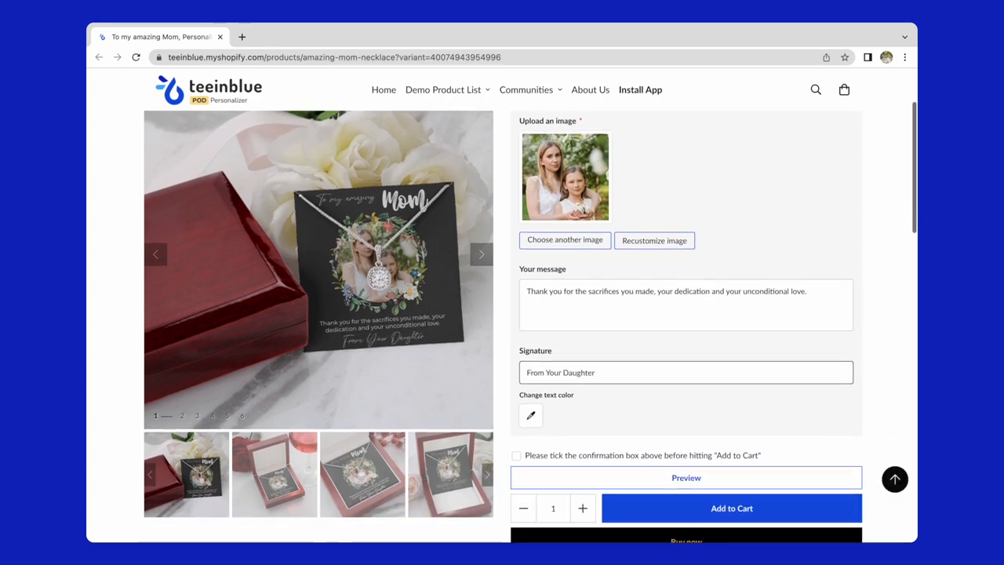
{"action": "left_click", "coordinate": [530, 414]}
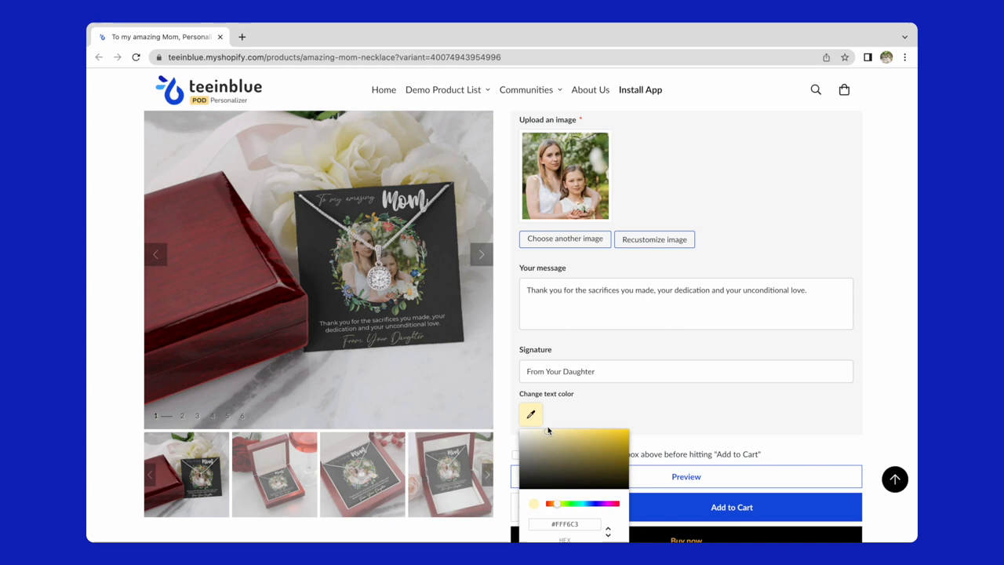
{"action": "left_click", "coordinate": [361, 474]}
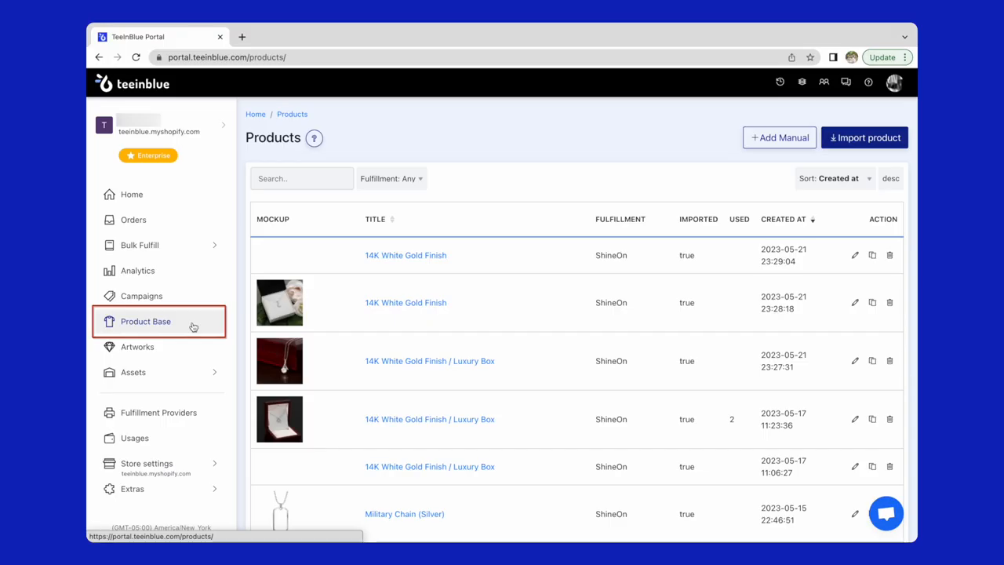
{"action": "mouse_move", "coordinate": [649, 228]}
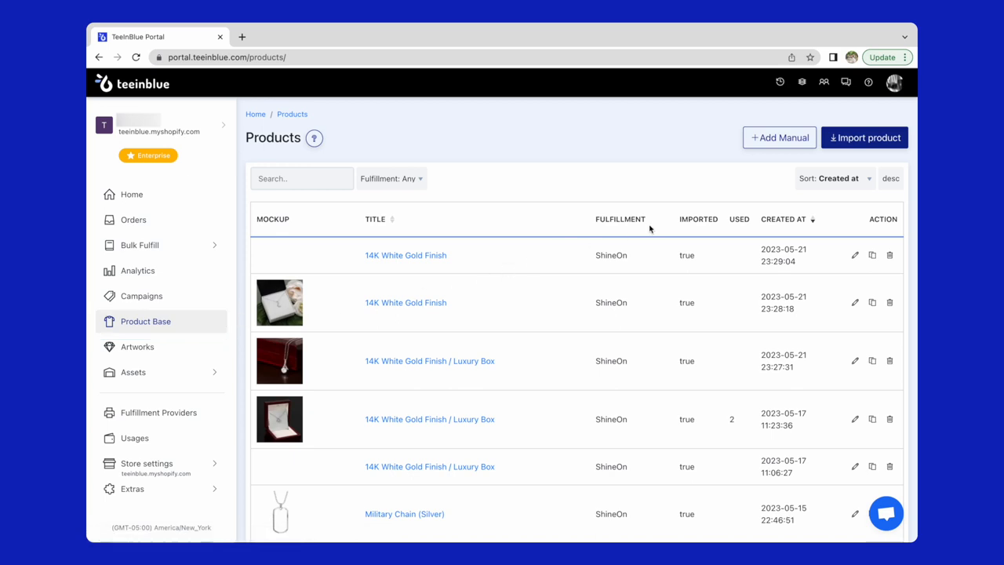
- Check ShineOn's API connection under Fulfillment Providers and return to its product import list
{"action": "left_click", "coordinate": [864, 137]}
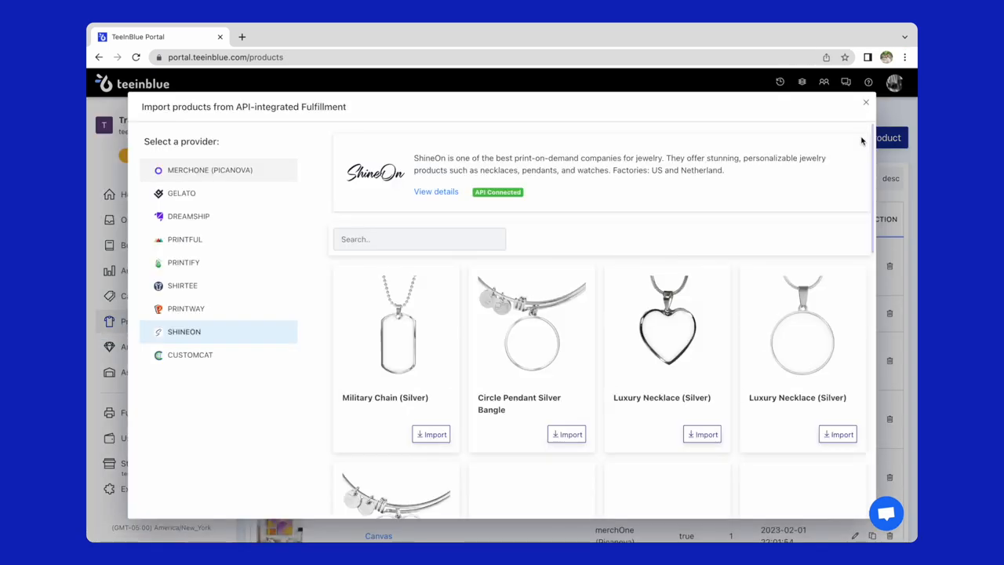
{"action": "mouse_move", "coordinate": [286, 333]}
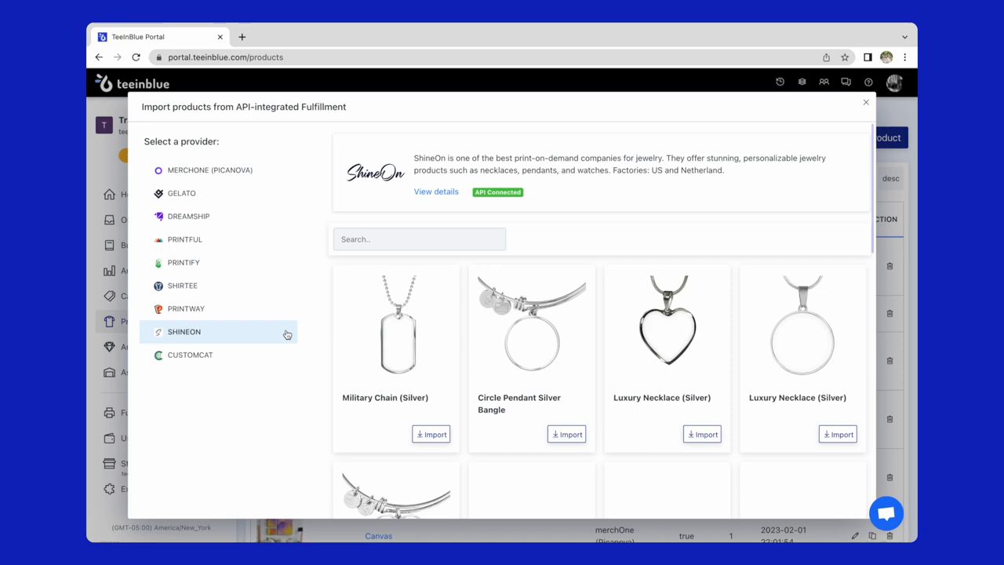
{"action": "left_click", "coordinate": [159, 413]}
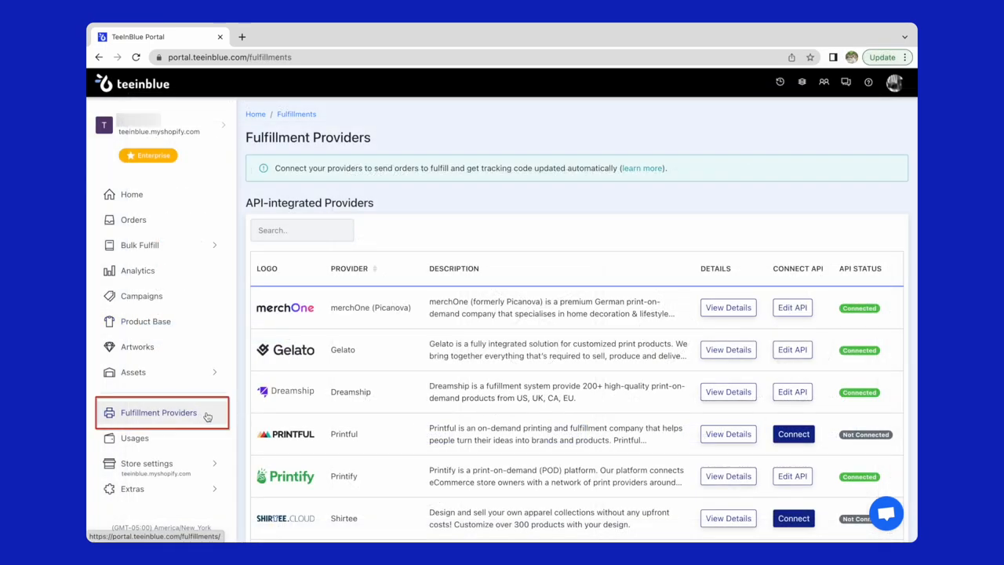
{"action": "mouse_move", "coordinate": [224, 413]}
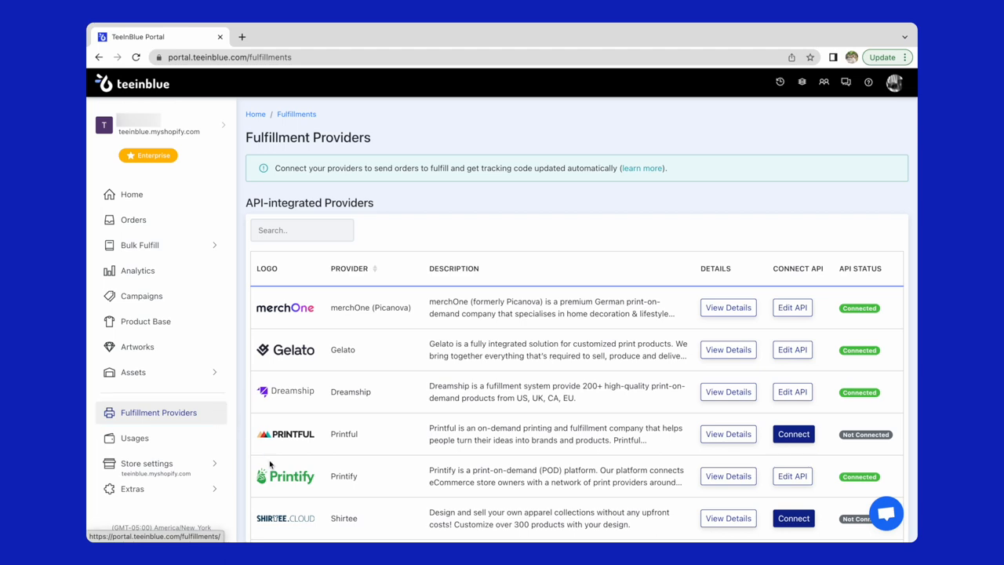
{"action": "scroll", "scroll_direction": "down", "scroll_amount": 3}
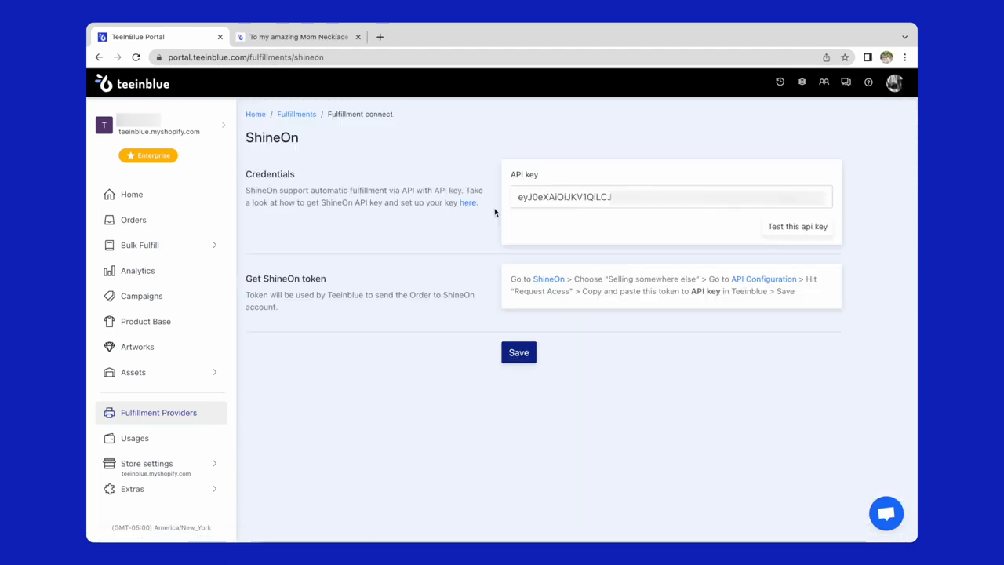
{"action": "mouse_move", "coordinate": [510, 210]}
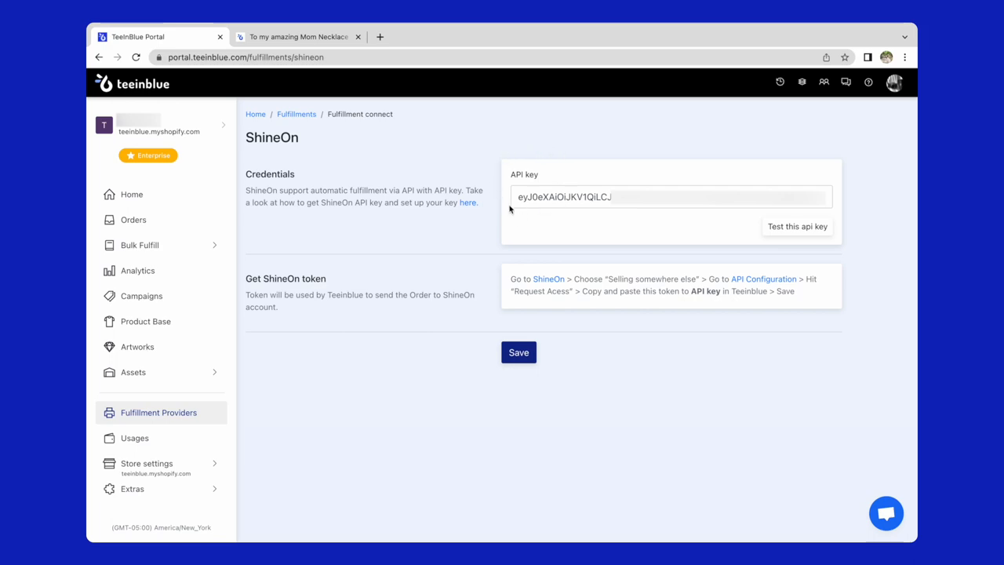
{"action": "left_click", "coordinate": [518, 352]}
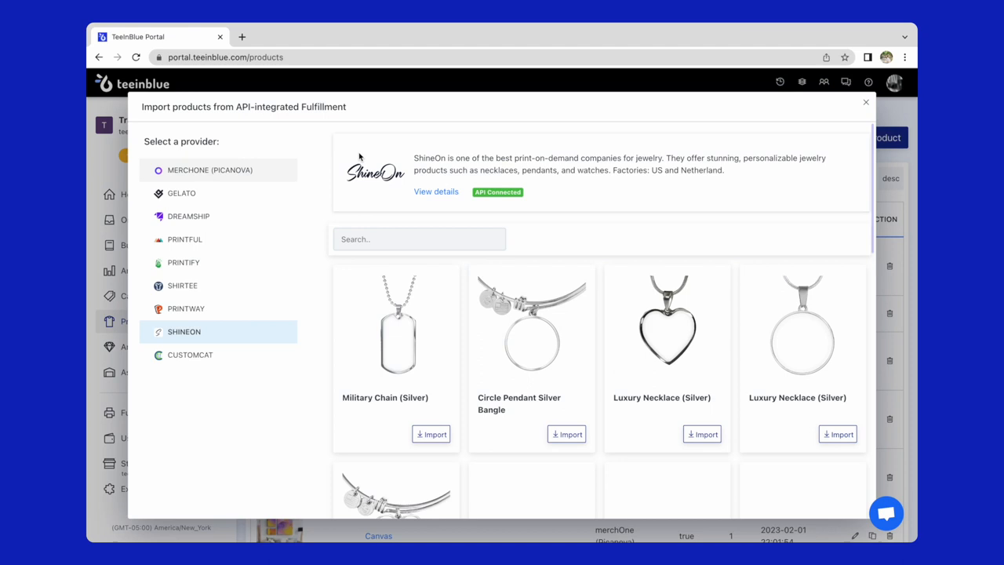
- Import ShineOn's 14K White Gold Finish / Luxury Box necklace and open its edit page
{"action": "scroll", "scroll_direction": "down", "scroll_amount": 3}
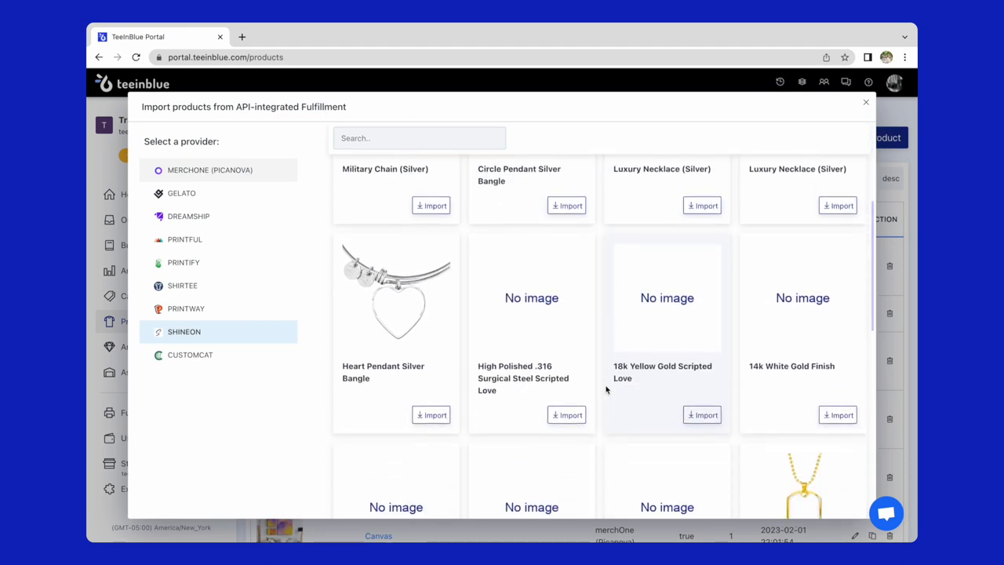
{"action": "scroll", "scroll_direction": "down", "scroll_amount": 3}
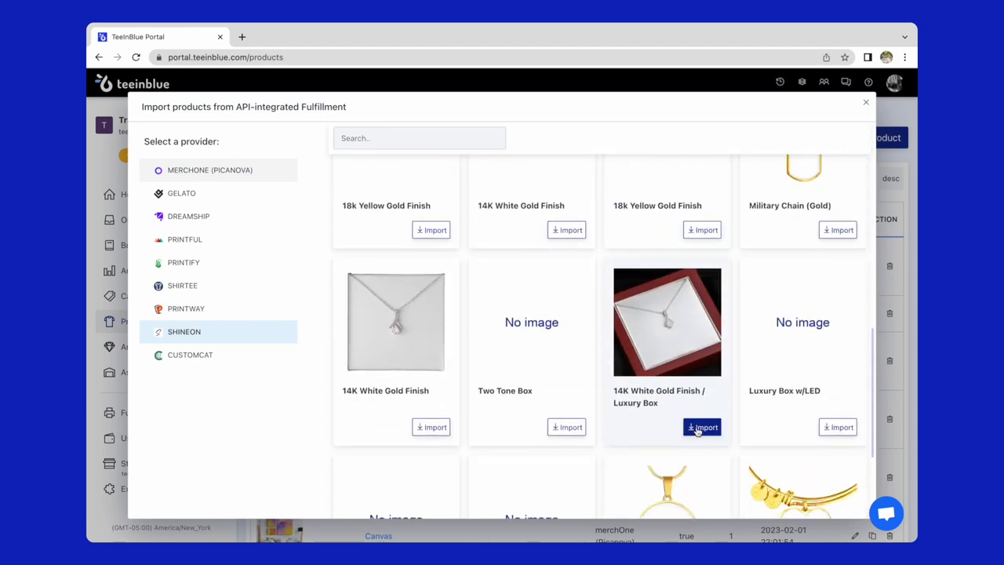
{"action": "left_click", "coordinate": [697, 426]}
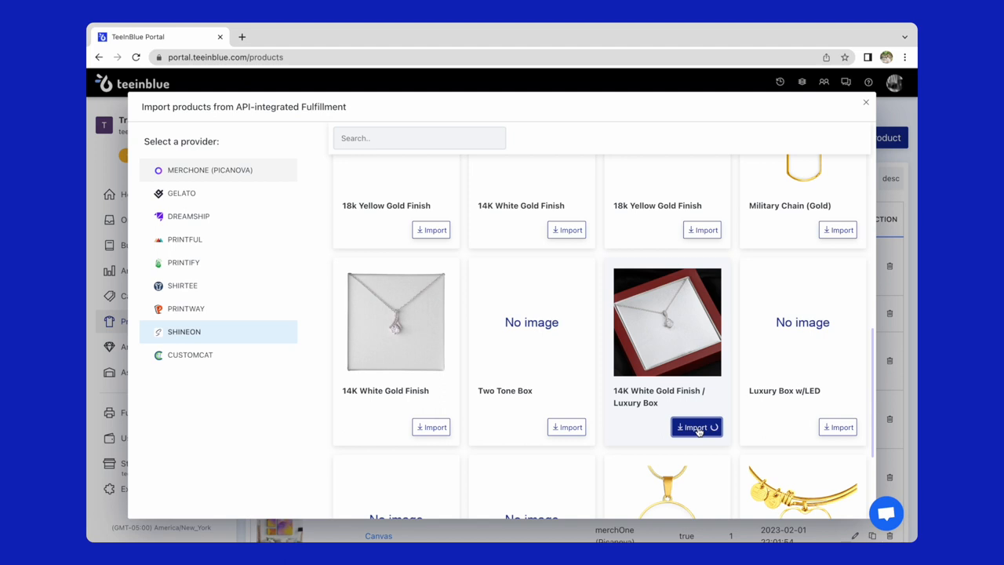
{"action": "left_click", "coordinate": [697, 427]}
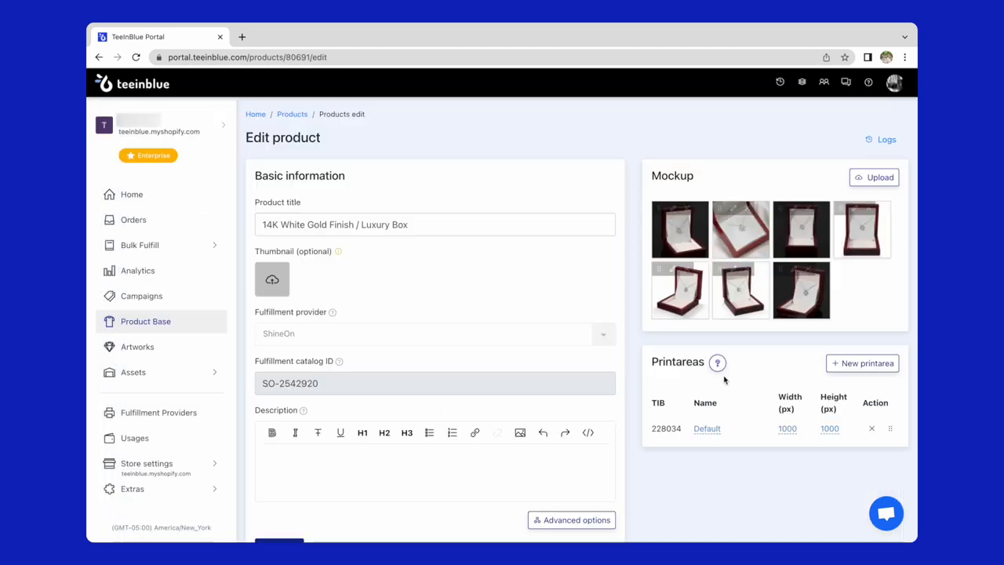
- Enter 49.99 in the Default variant's Price (USD) cell and save it
{"action": "scroll", "scroll_direction": "down", "scroll_amount": 3}
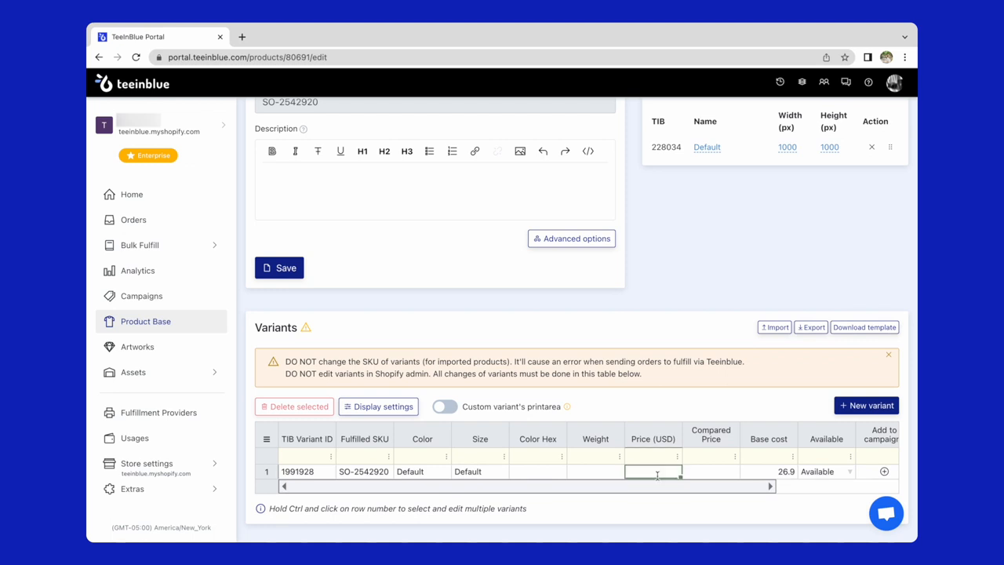
{"action": "type", "text": "49.99"}
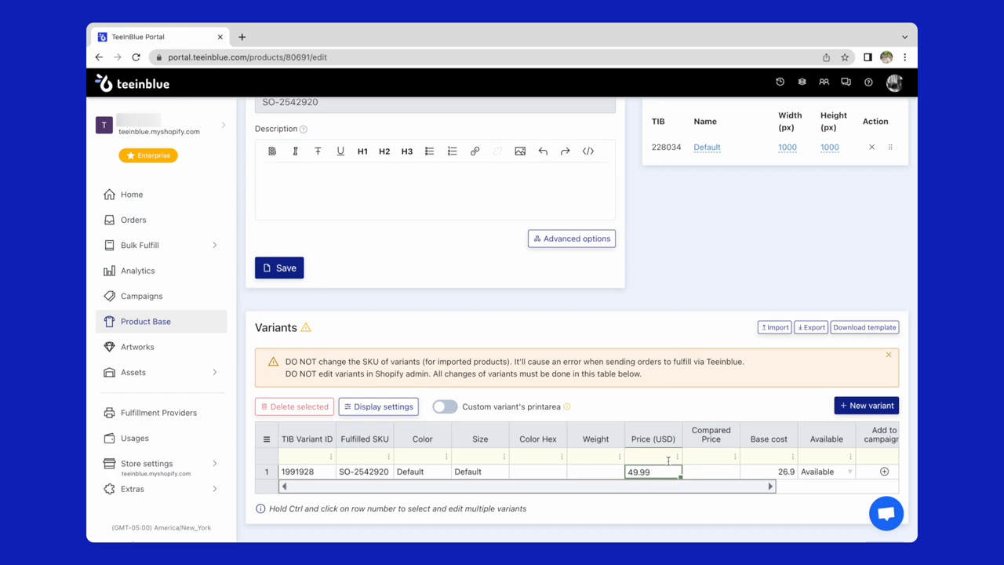
{"action": "left_click", "coordinate": [137, 346]}
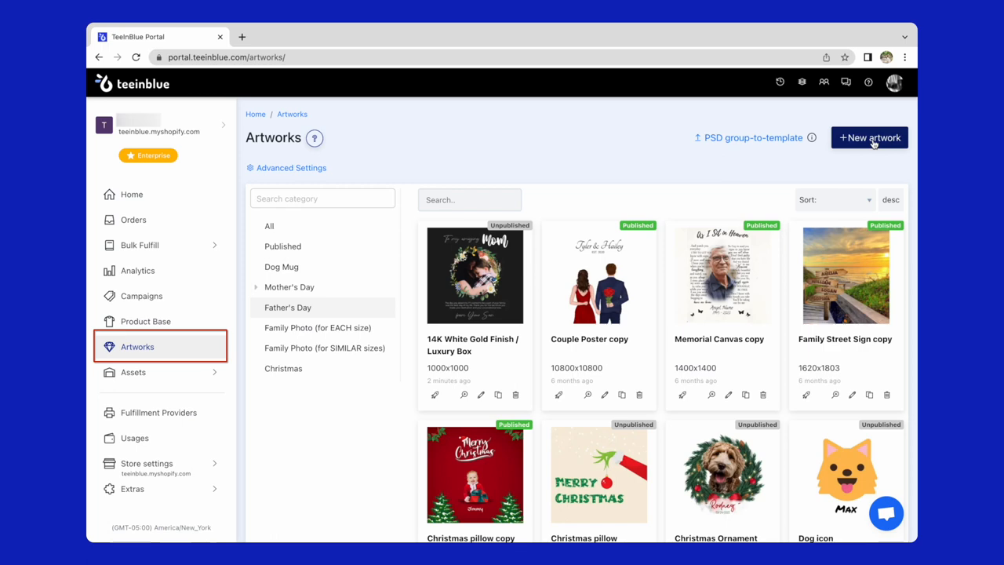
- Create 'Eternal Hope Necklace with Luxury Box & MC' at 1000×1000, sized from the necklace print area
{"action": "left_click", "coordinate": [869, 138]}
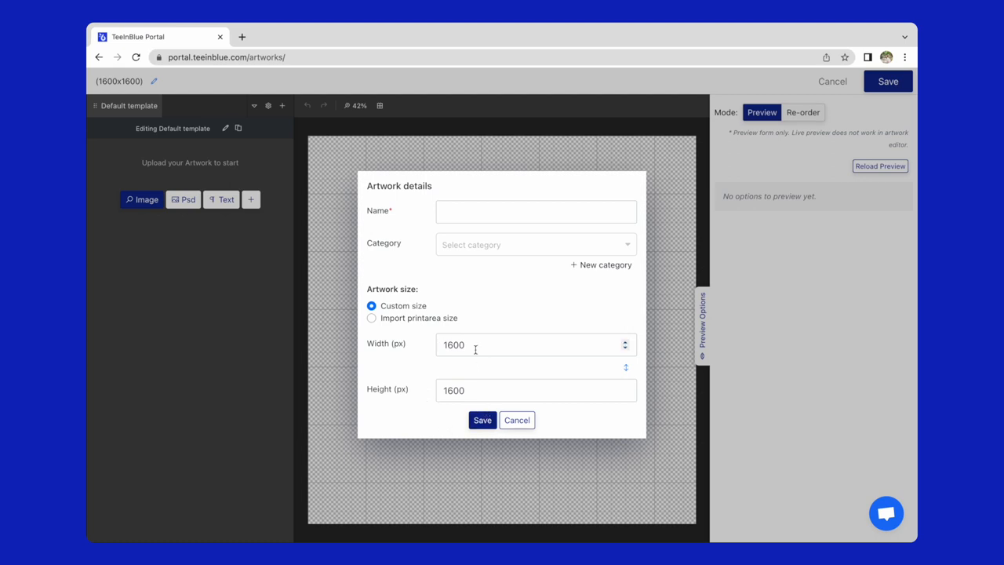
{"action": "left_click", "coordinate": [371, 317]}
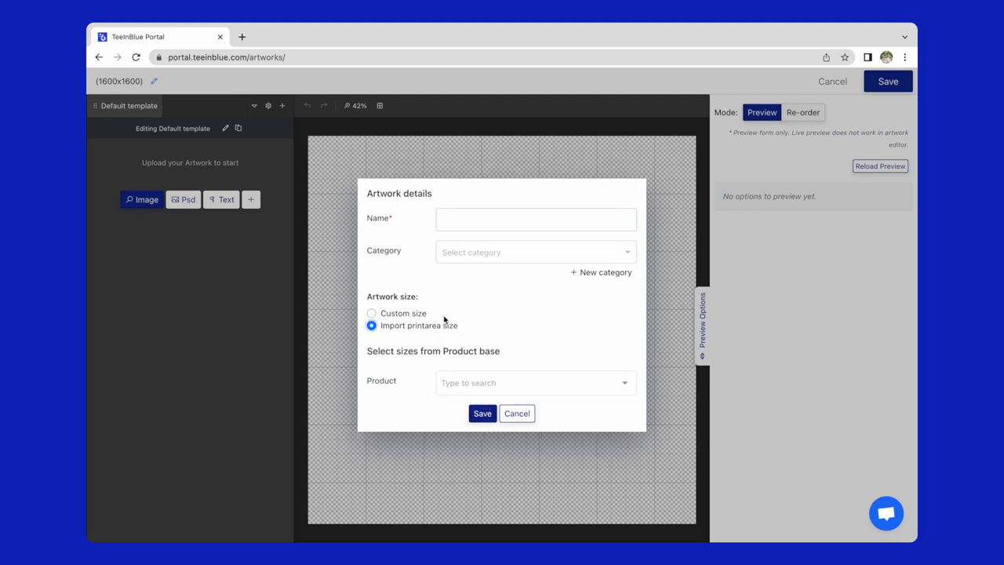
{"action": "left_click", "coordinate": [535, 382]}
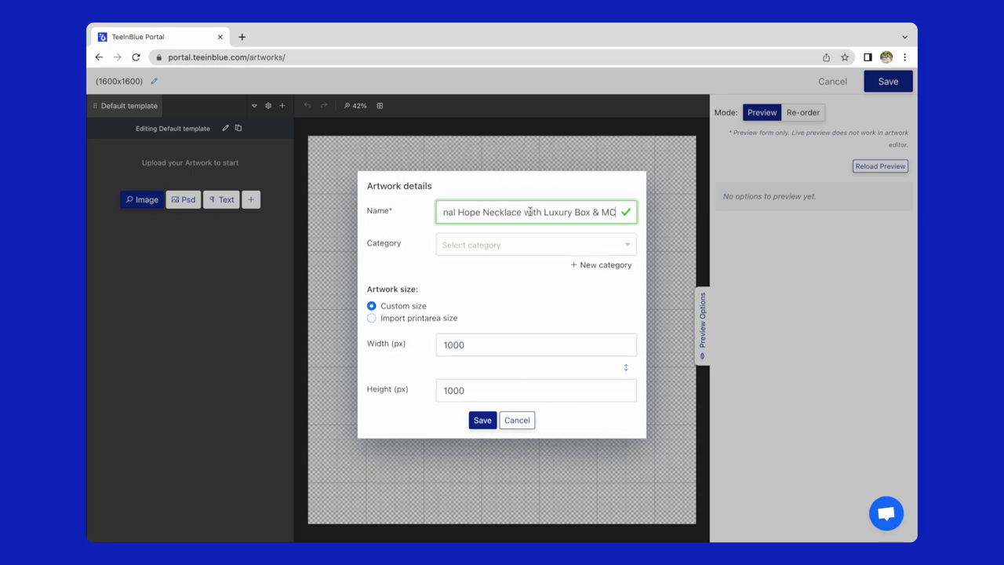
{"action": "left_click", "coordinate": [482, 419]}
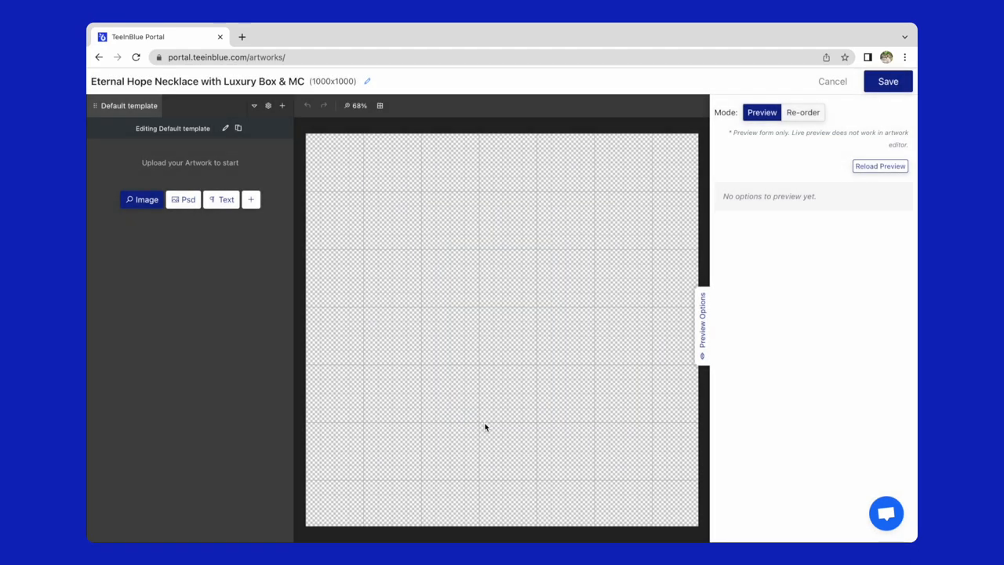
- Search custom fonts for 'sa' and apply Saling Cinta to the 'To my amazing' headline
{"action": "left_click", "coordinate": [141, 200]}
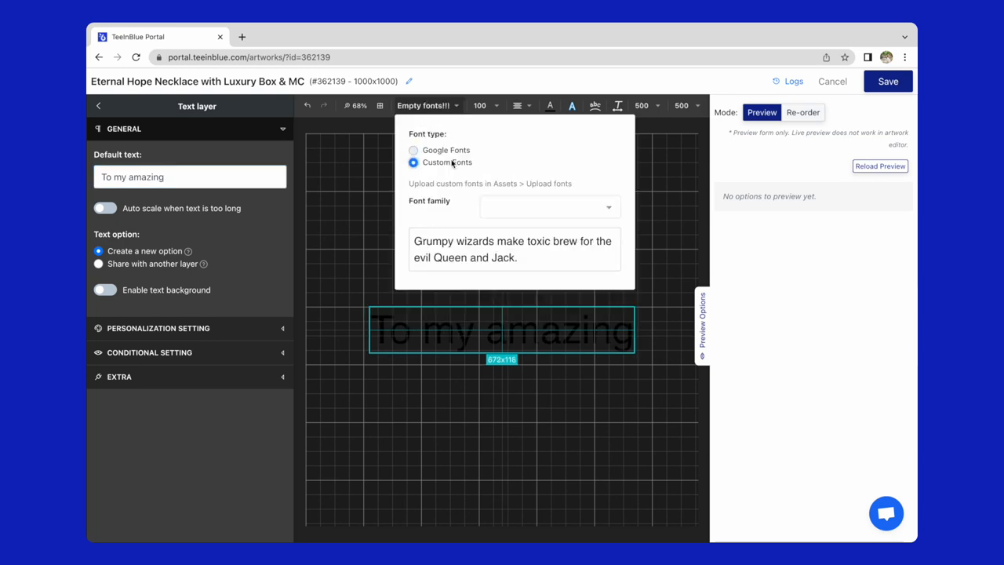
{"action": "type", "text": "sa"}
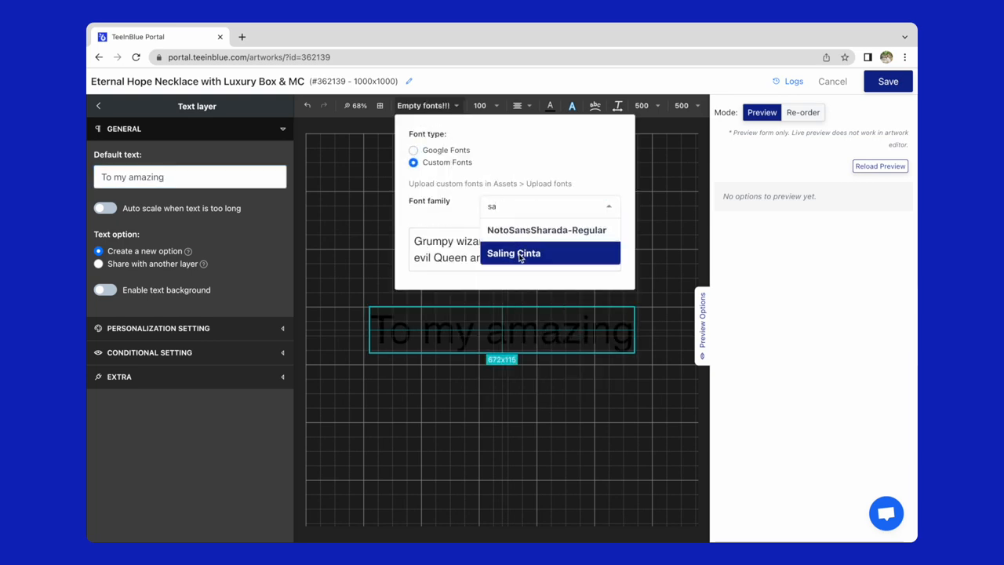
{"action": "left_click", "coordinate": [513, 252]}
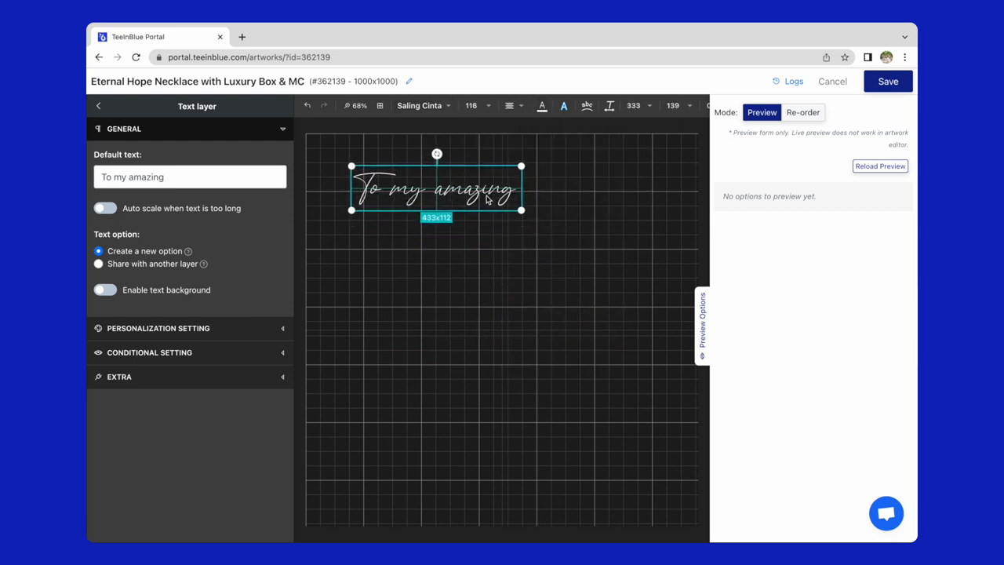
{"action": "left_click", "coordinate": [99, 105]}
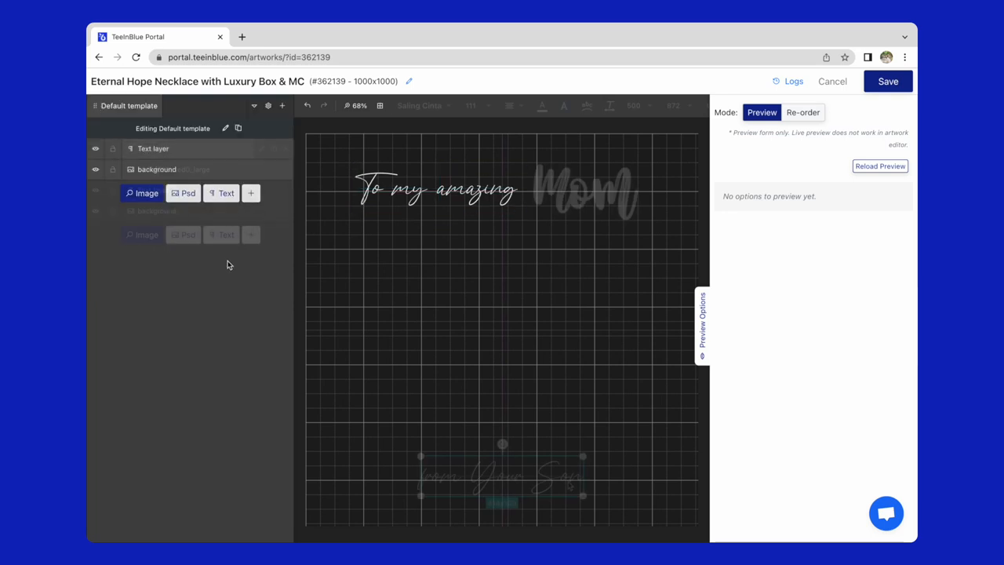
- Allow customers to change text colour on the 'from Your Son' Signature layer
{"action": "left_click", "coordinate": [502, 478]}
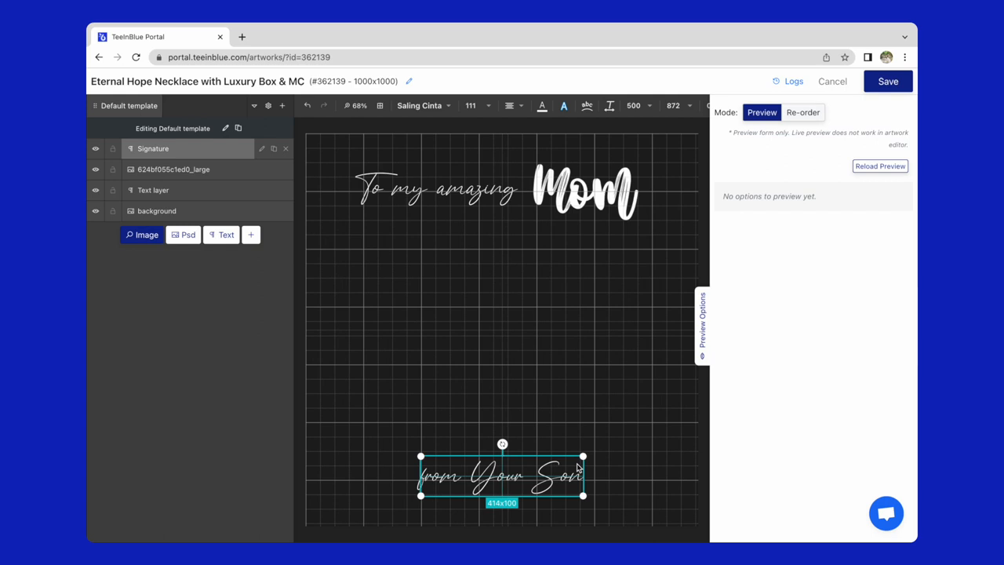
{"action": "mouse_move", "coordinate": [543, 407]}
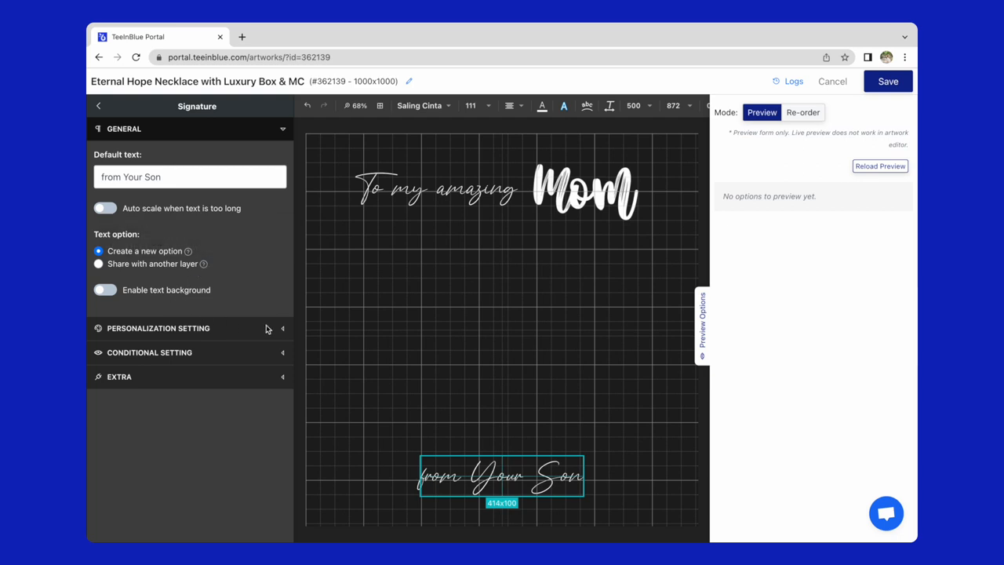
{"action": "left_click", "coordinate": [157, 328]}
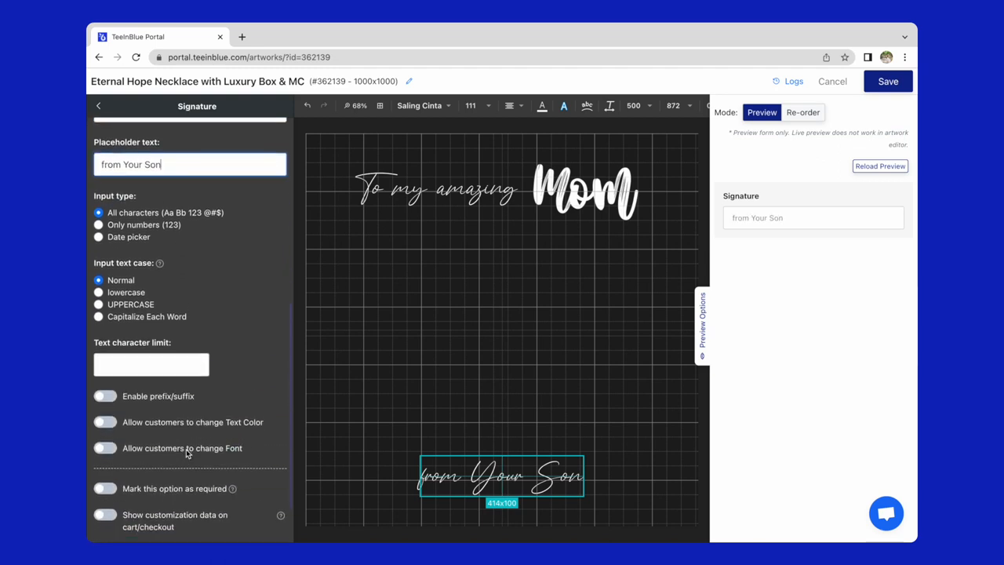
{"action": "left_click", "coordinate": [106, 422]}
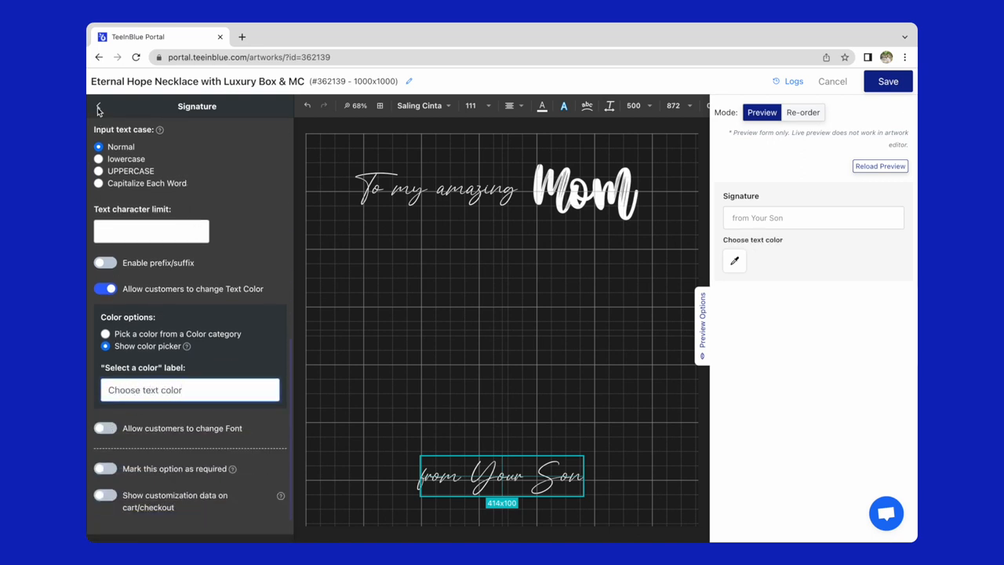
- Add the 'mom and kid' image, shrink it and centre it beneath the Mom headline
{"action": "left_click", "coordinate": [100, 107]}
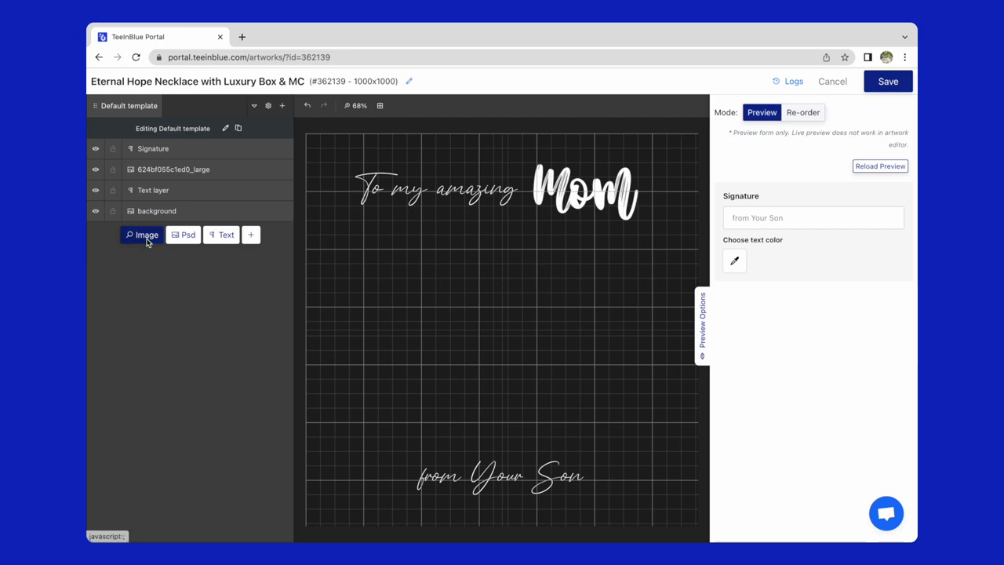
{"action": "left_click", "coordinate": [142, 235]}
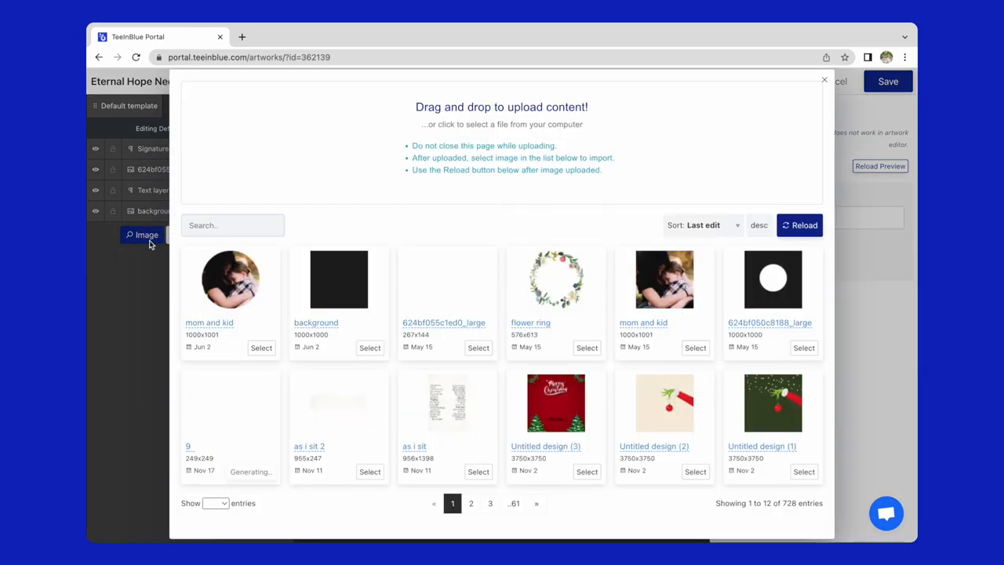
{"action": "left_click", "coordinate": [262, 348]}
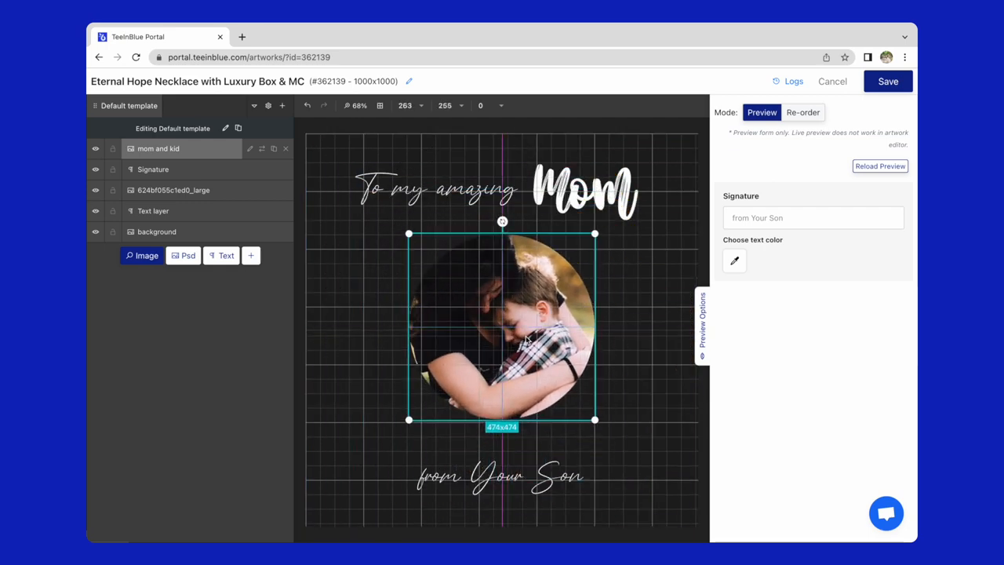
{"action": "left_click_drag", "start_coordinate": [594, 419], "coordinate": [582, 402]}
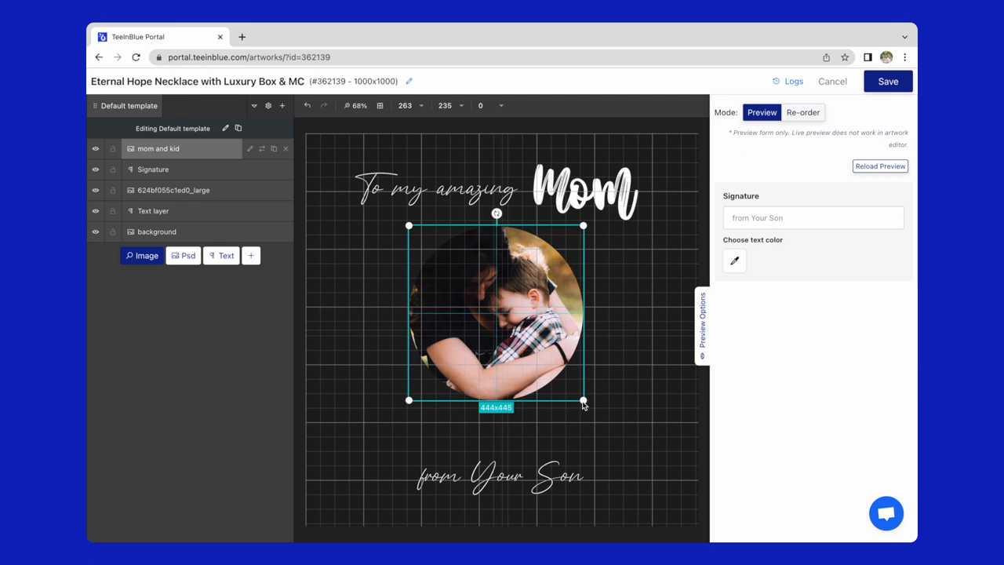
{"action": "left_click_drag", "start_coordinate": [582, 401], "coordinate": [578, 396]}
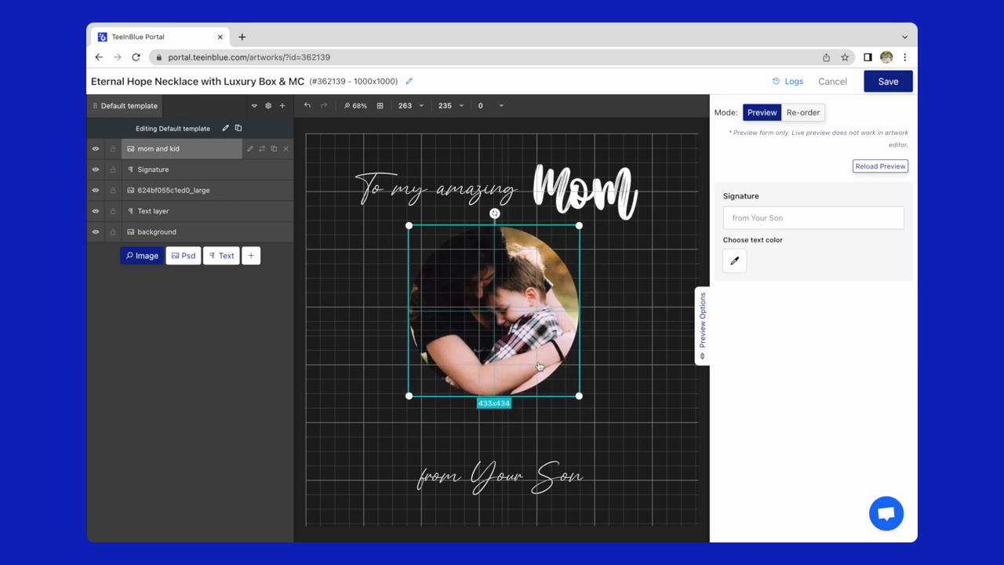
{"action": "left_click_drag", "start_coordinate": [578, 396], "coordinate": [590, 393]}
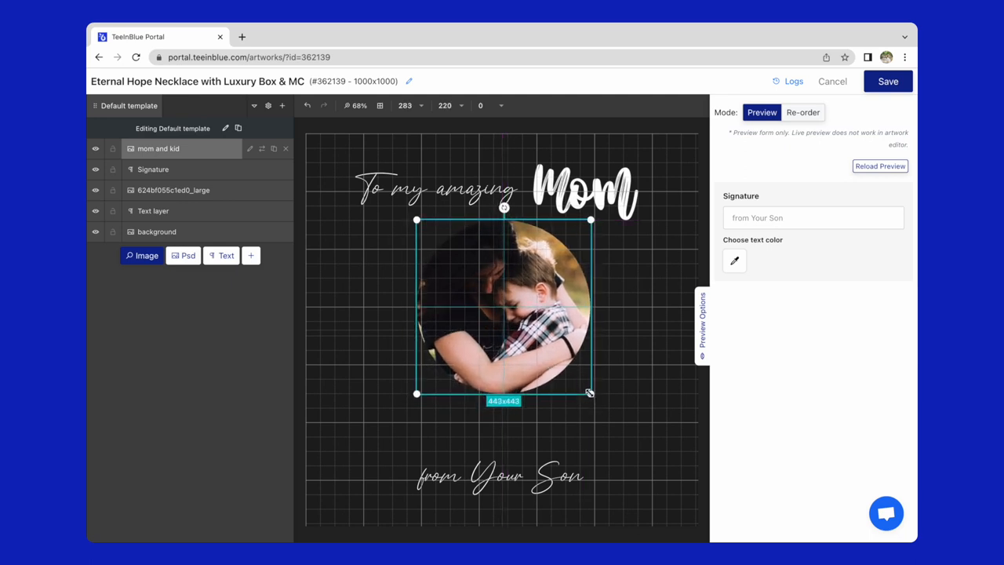
{"action": "left_click_drag", "start_coordinate": [590, 393], "coordinate": [592, 396]}
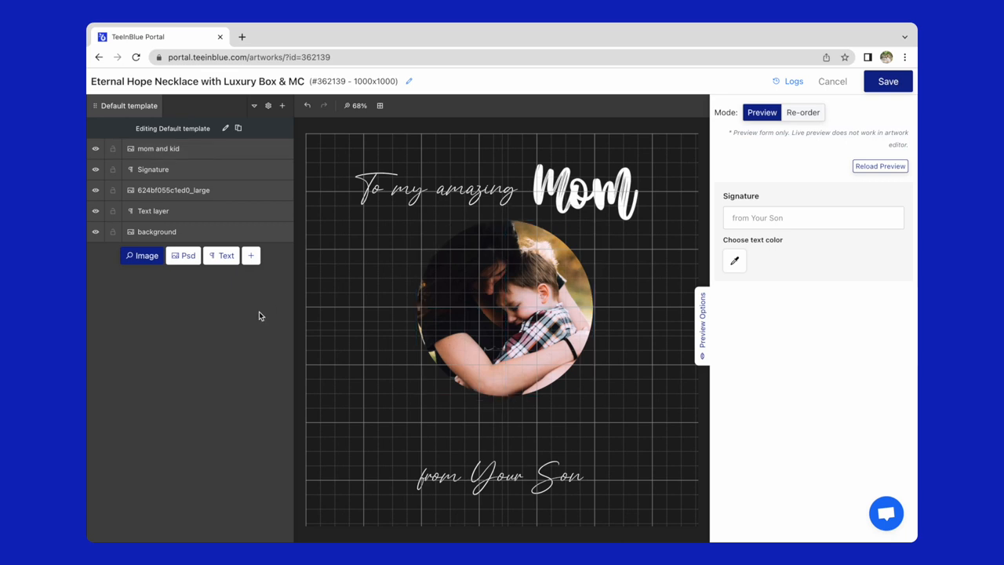
{"action": "mouse_move", "coordinate": [251, 255]}
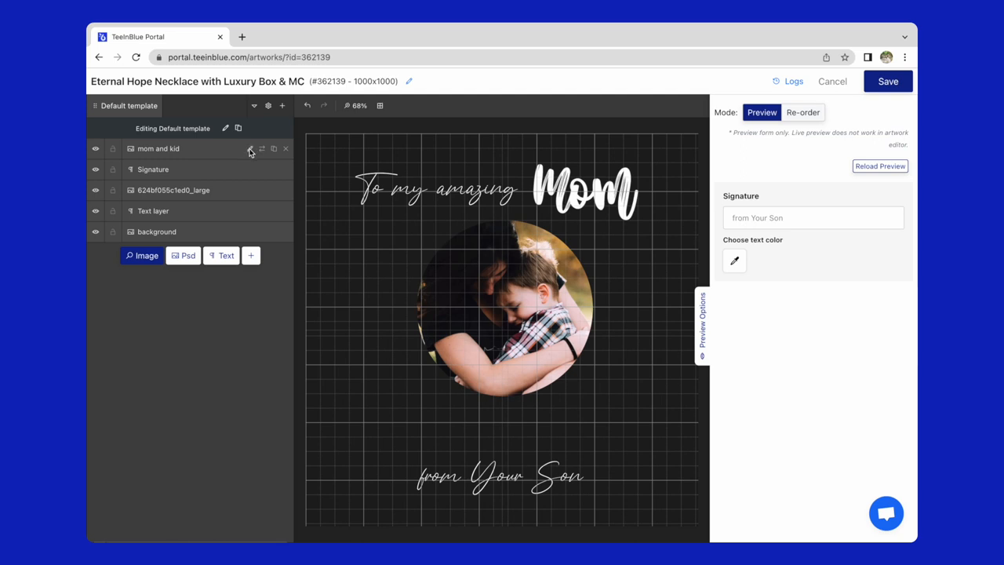
{"action": "mouse_move", "coordinate": [251, 149]}
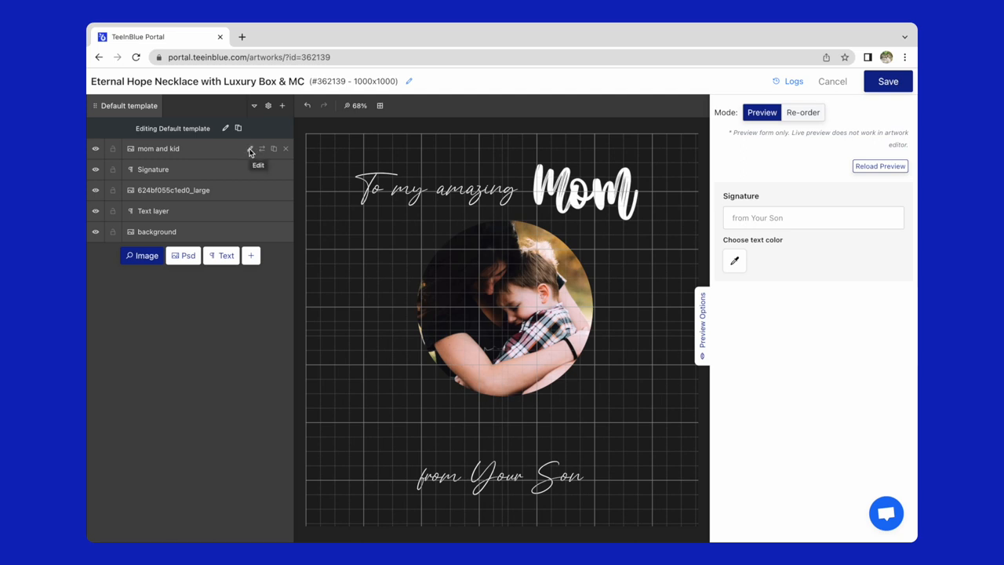
- Make the mom and kid layer an 'Upload Your Photo' upload with custom-shape cropping
{"action": "left_click", "coordinate": [250, 148]}
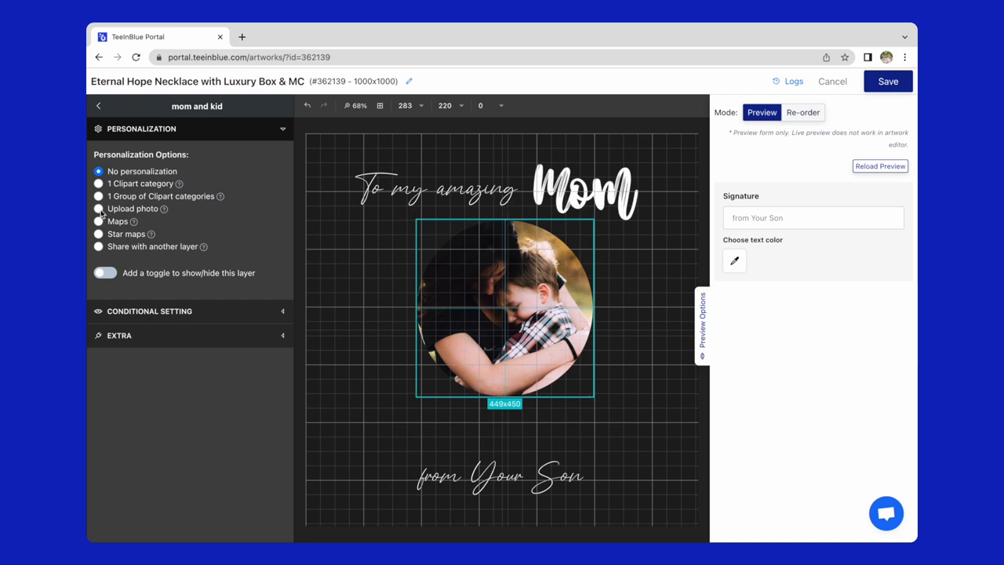
{"action": "left_click", "coordinate": [97, 208]}
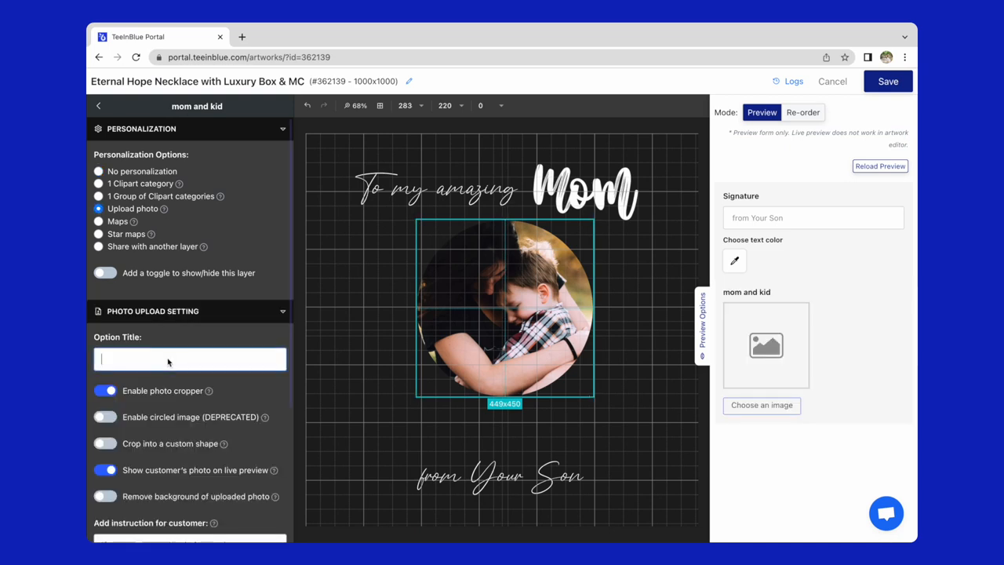
{"action": "type", "text": "Upload Your Pht"}
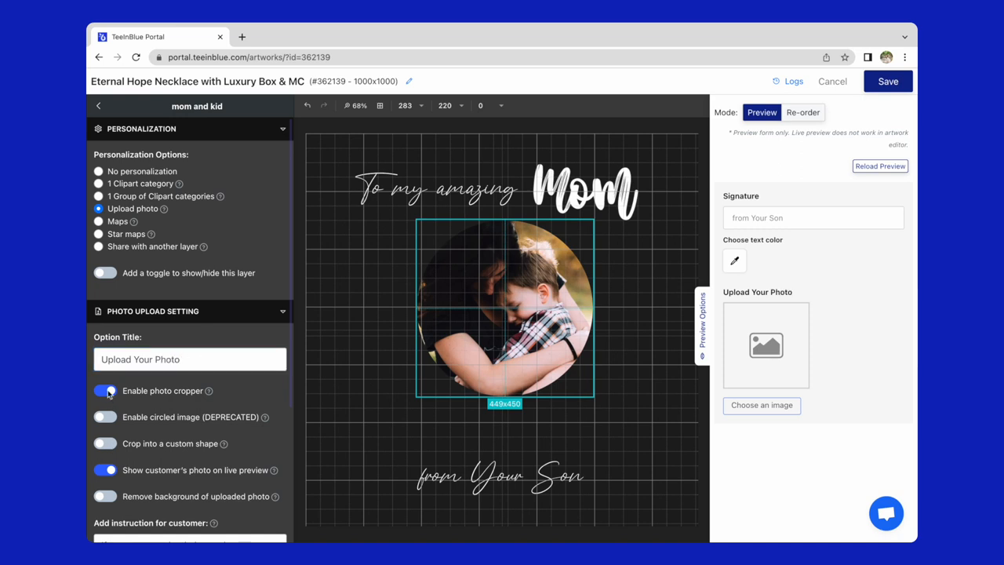
{"action": "left_click", "coordinate": [105, 444]}
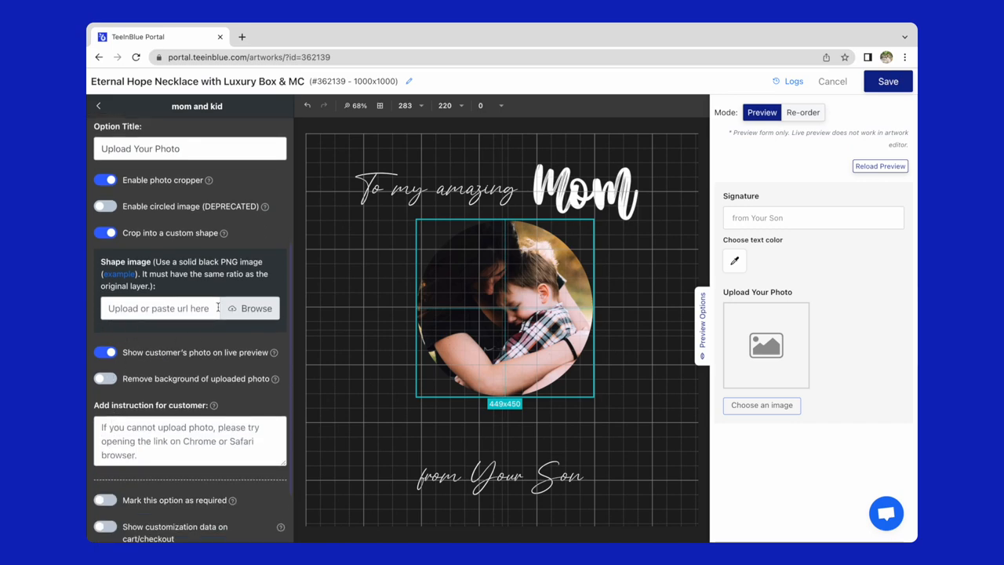
{"action": "mouse_move", "coordinate": [254, 344]}
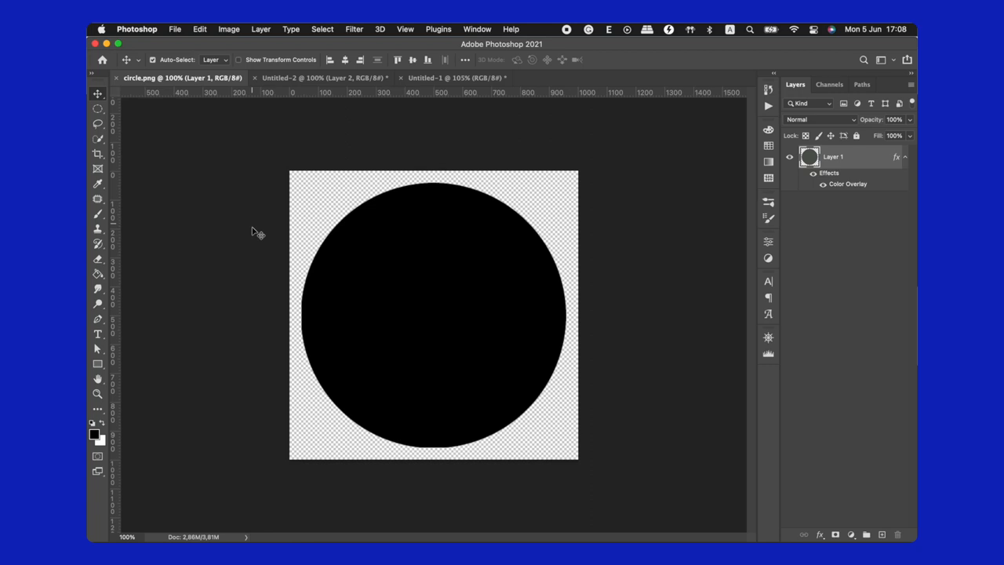
{"action": "mouse_move", "coordinate": [569, 411]}
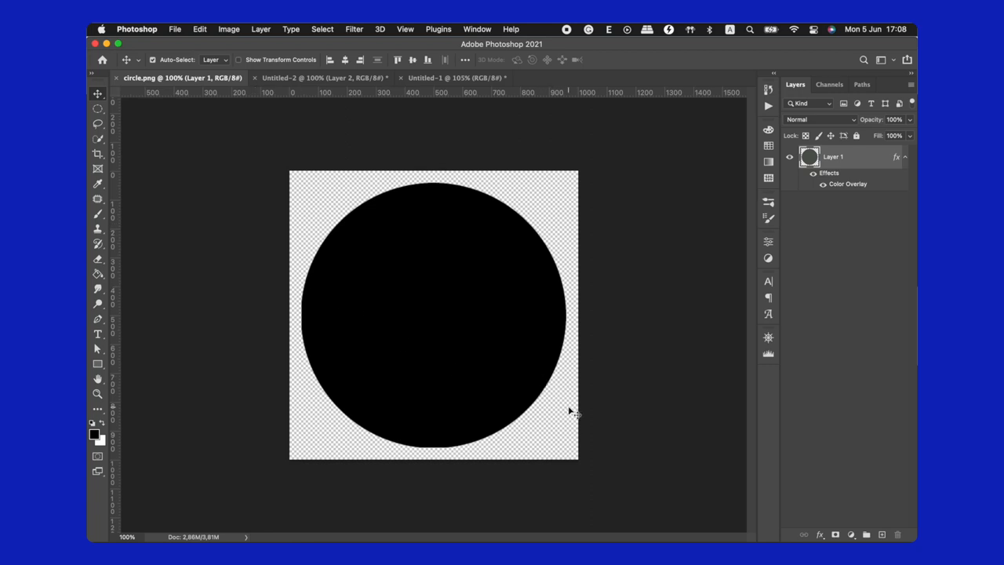
{"action": "mouse_move", "coordinate": [556, 394]}
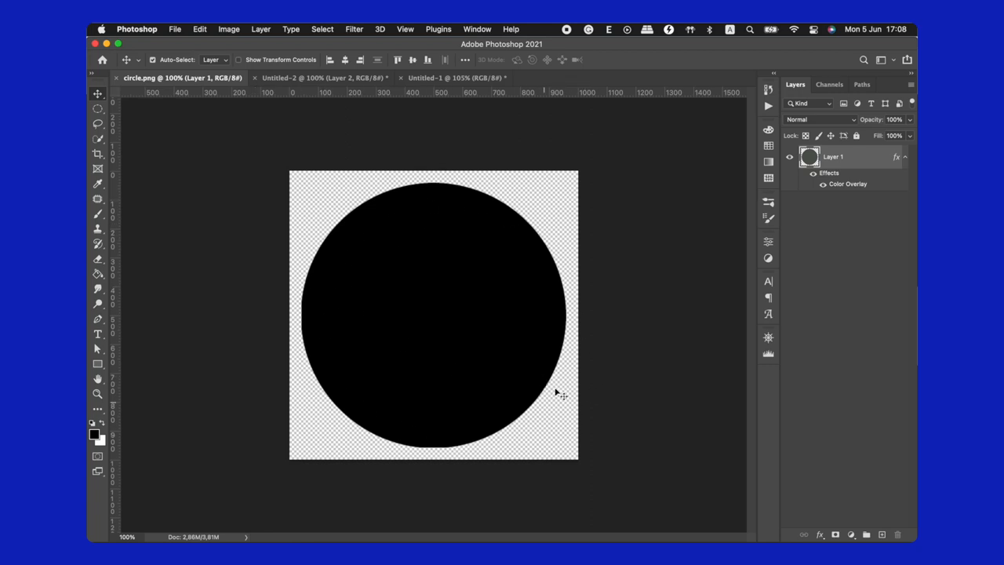
{"action": "mouse_move", "coordinate": [432, 232]}
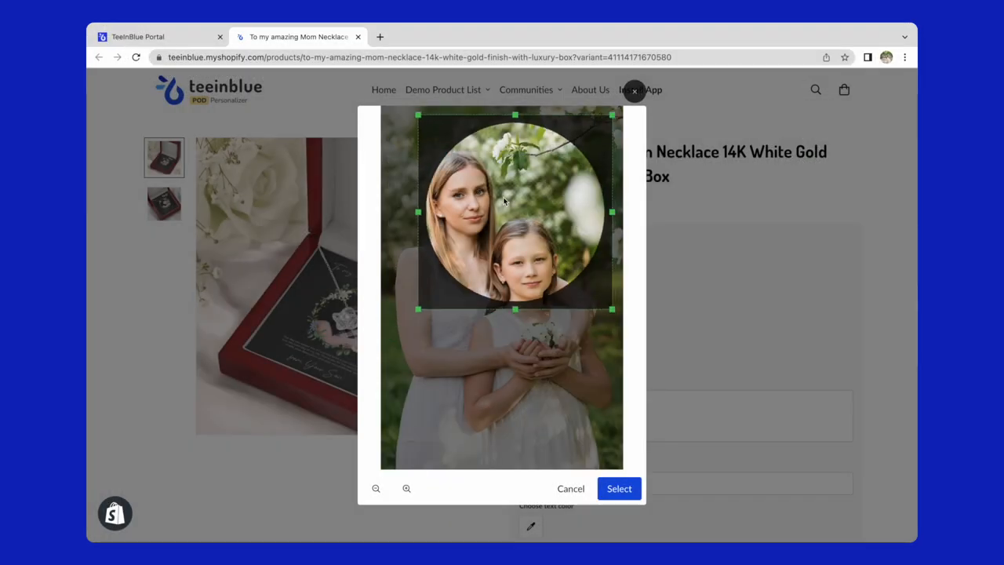
- Move and enlarge the crop circle, then switch to the black heart shape document
{"action": "left_click_drag", "start_coordinate": [514, 212], "coordinate": [483, 224]}
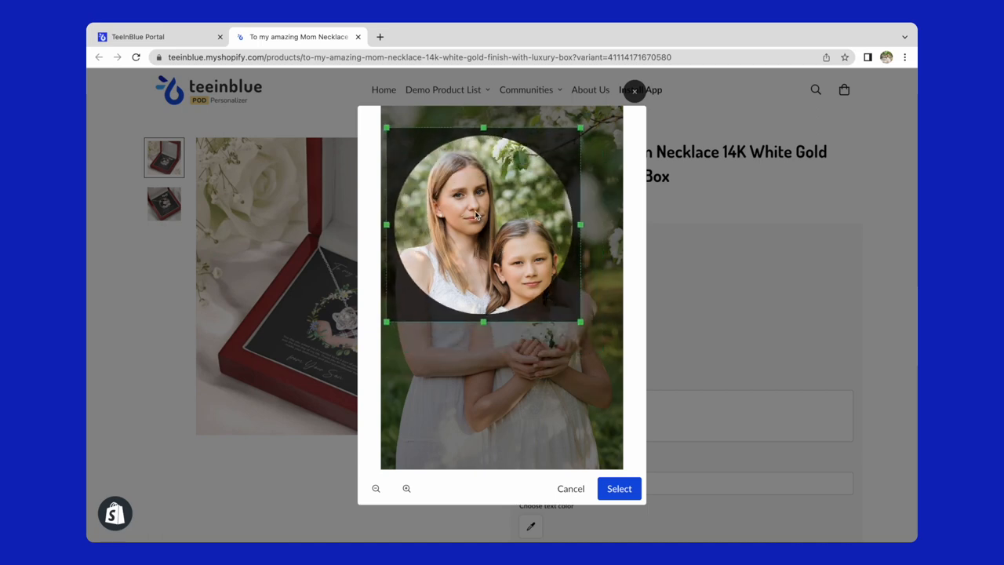
{"action": "left_click_drag", "start_coordinate": [580, 321], "coordinate": [605, 346]}
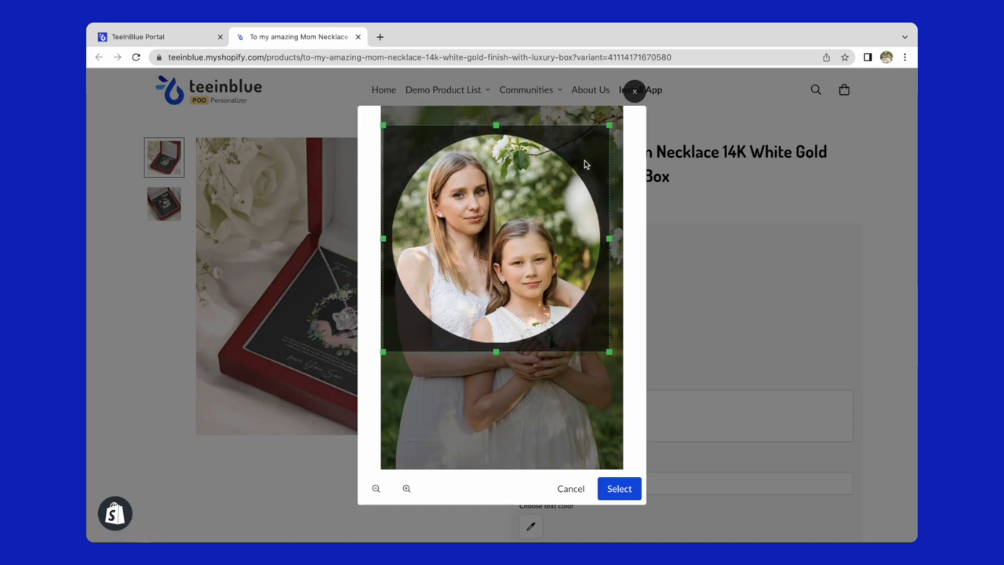
{"action": "mouse_move", "coordinate": [400, 317]}
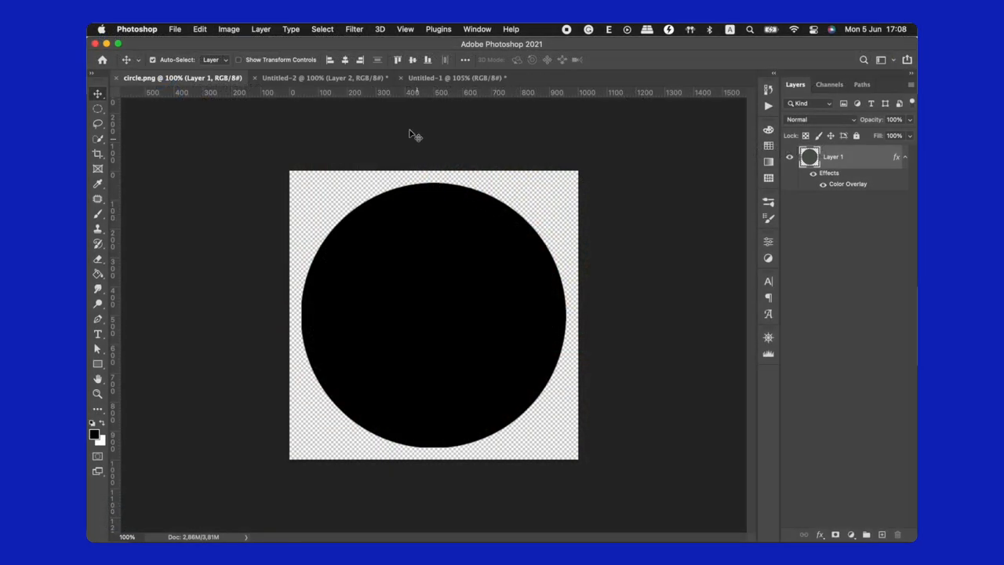
{"action": "left_click", "coordinate": [317, 78]}
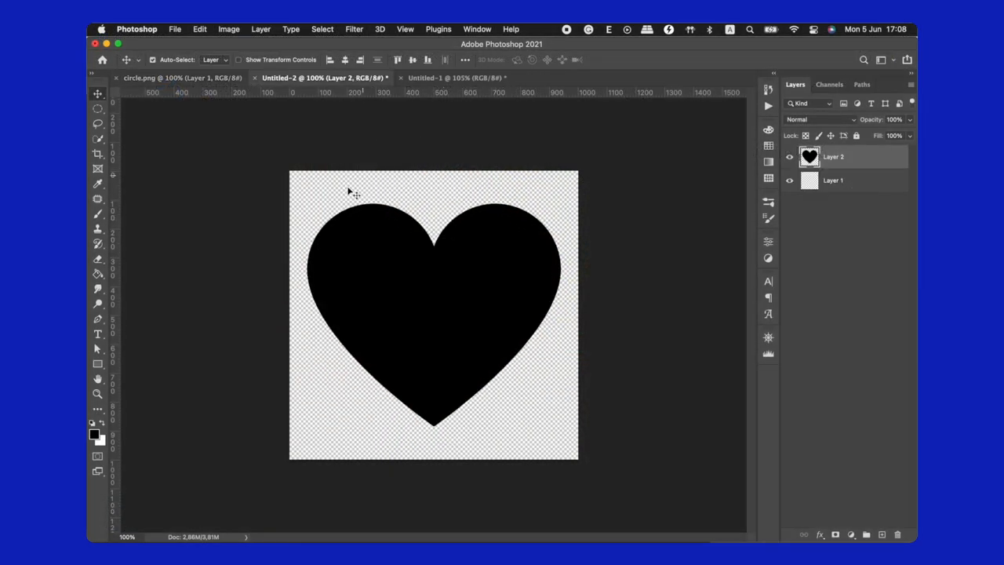
{"action": "left_click", "coordinate": [448, 78]}
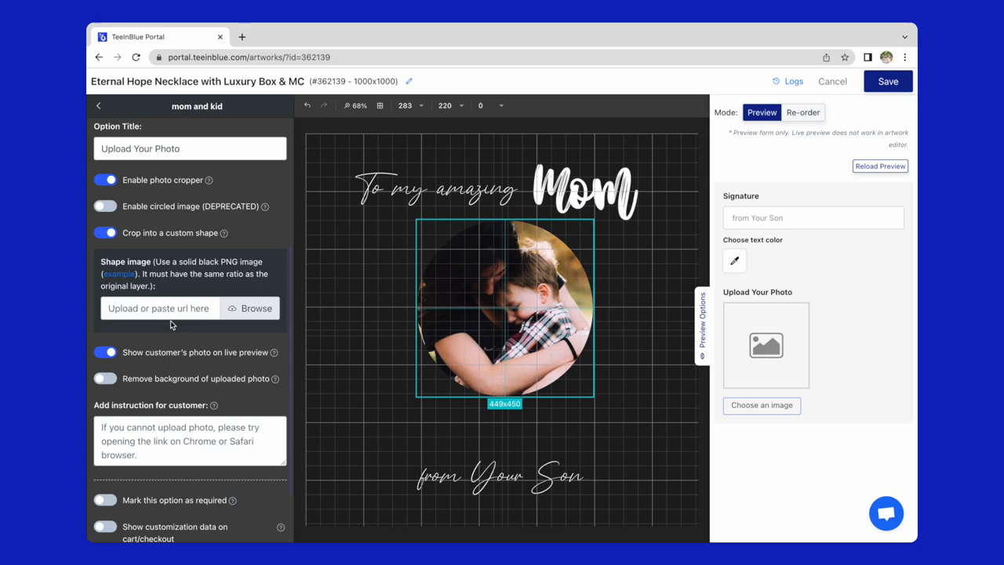
{"action": "mouse_move", "coordinate": [158, 349]}
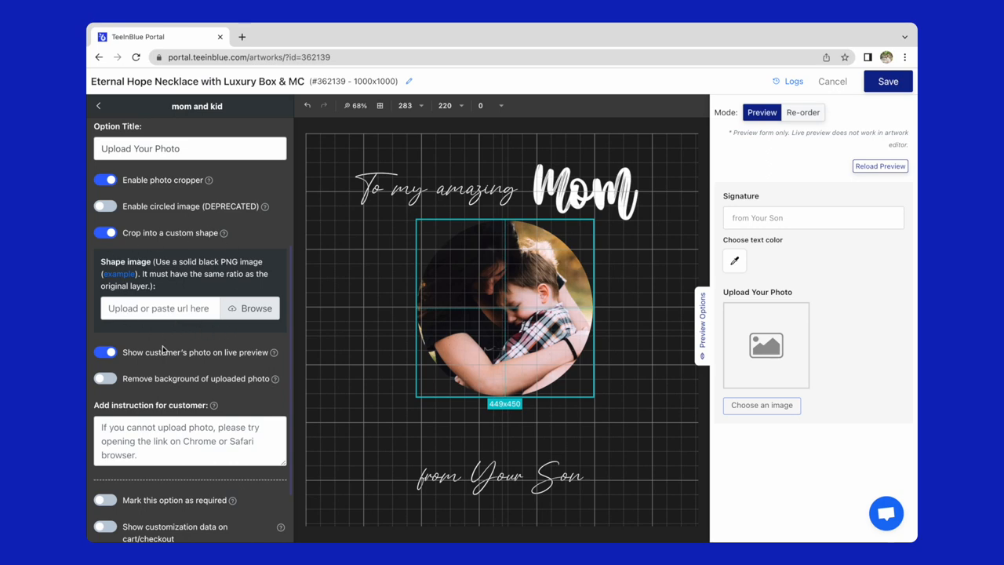
- Load circle.png under Shape image as the crop shape for the photo
{"action": "left_click", "coordinate": [254, 308]}
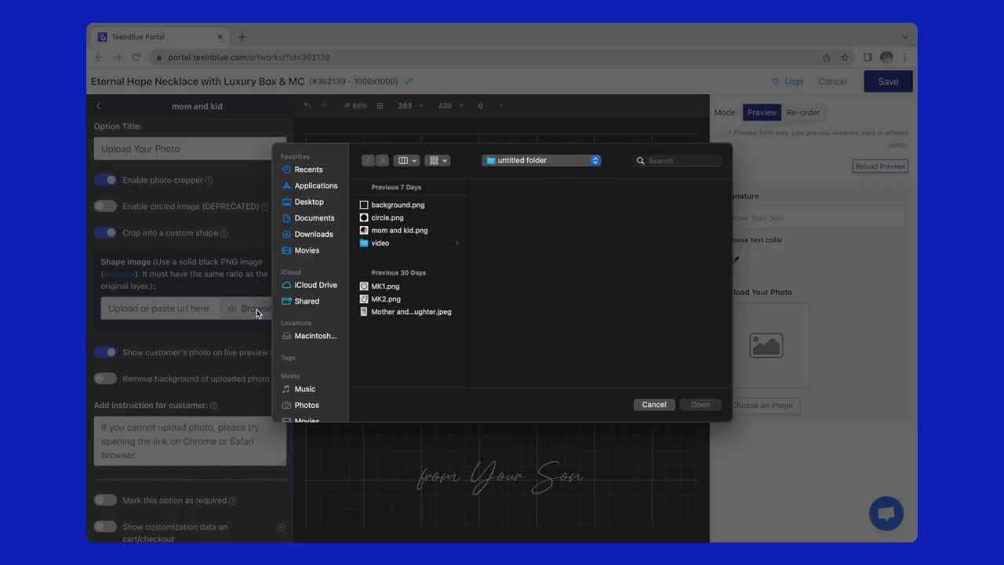
{"action": "left_click", "coordinate": [386, 214]}
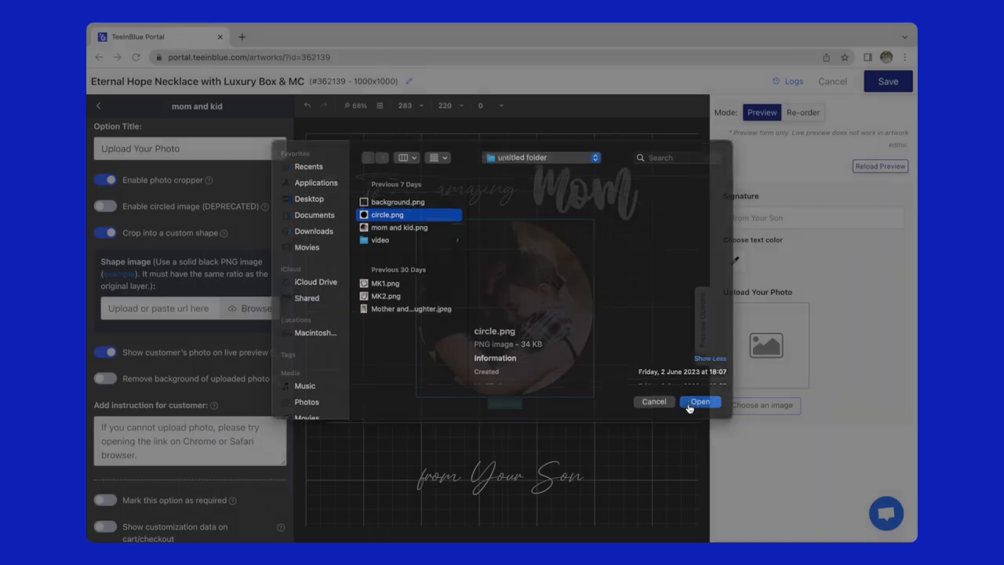
{"action": "left_click", "coordinate": [699, 401]}
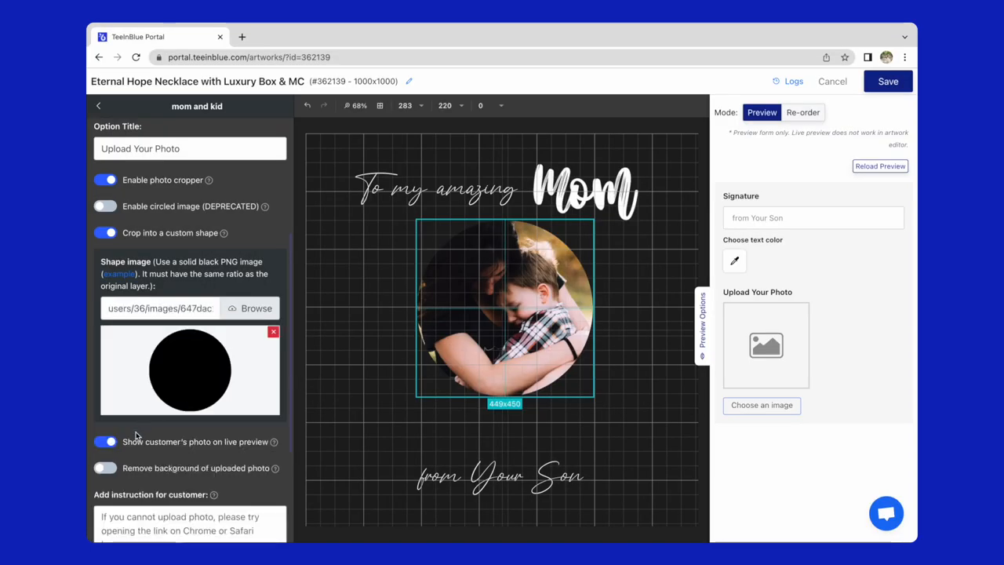
{"action": "scroll", "scroll_direction": "down", "scroll_amount": 3}
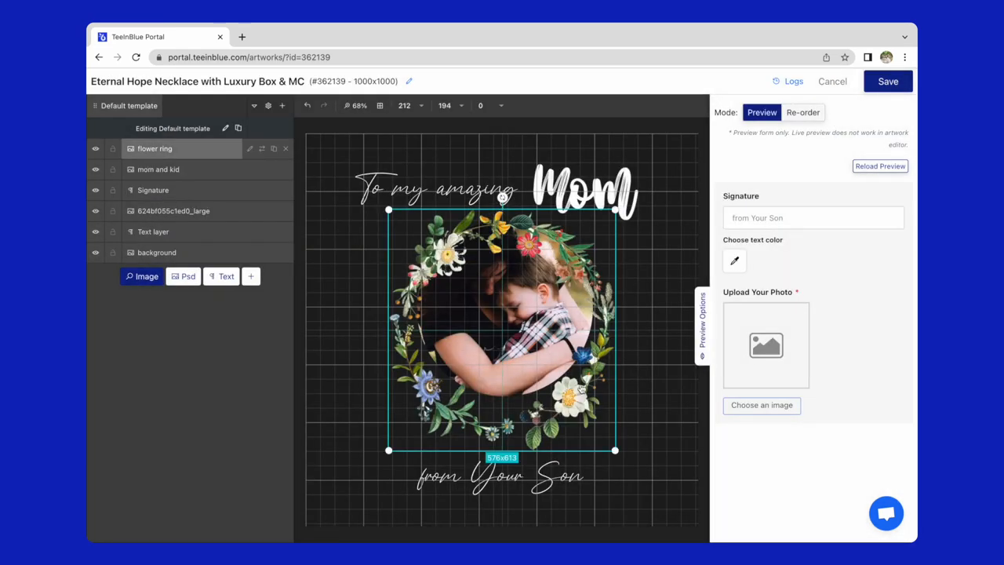
- Scale the flower ring layer down to fit snugly around the circular photo
{"action": "left_click_drag", "start_coordinate": [614, 450], "coordinate": [578, 413]}
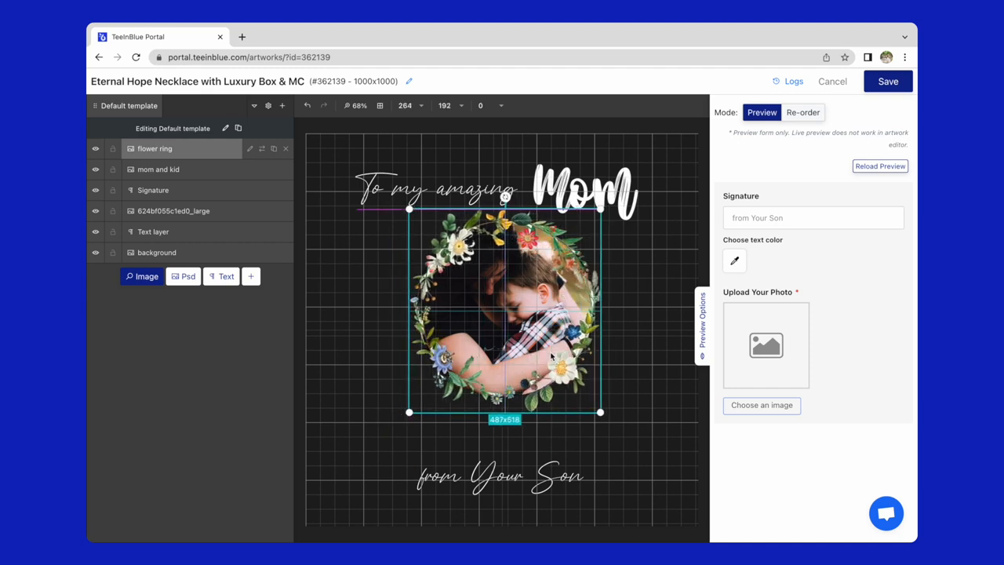
{"action": "left_click_drag", "start_coordinate": [600, 411], "coordinate": [602, 416]}
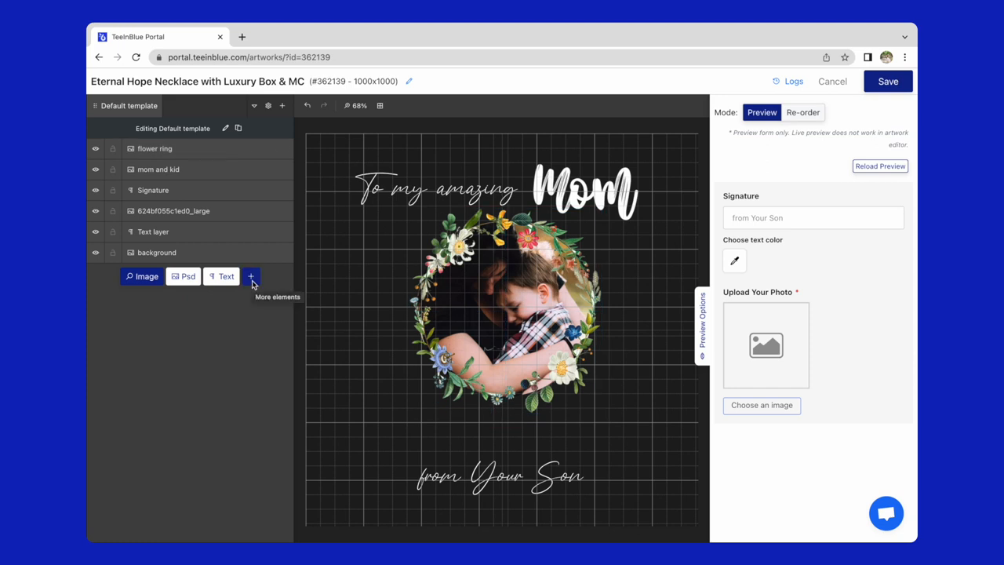
- Add a paragraph text layer for the message set in Montserrat
{"action": "left_click", "coordinate": [251, 276]}
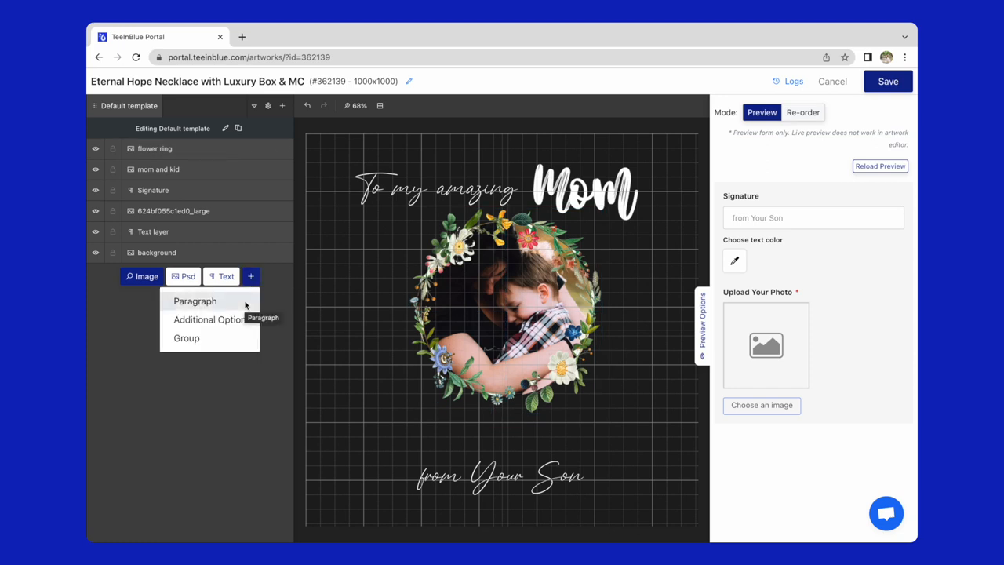
{"action": "left_click", "coordinate": [195, 301]}
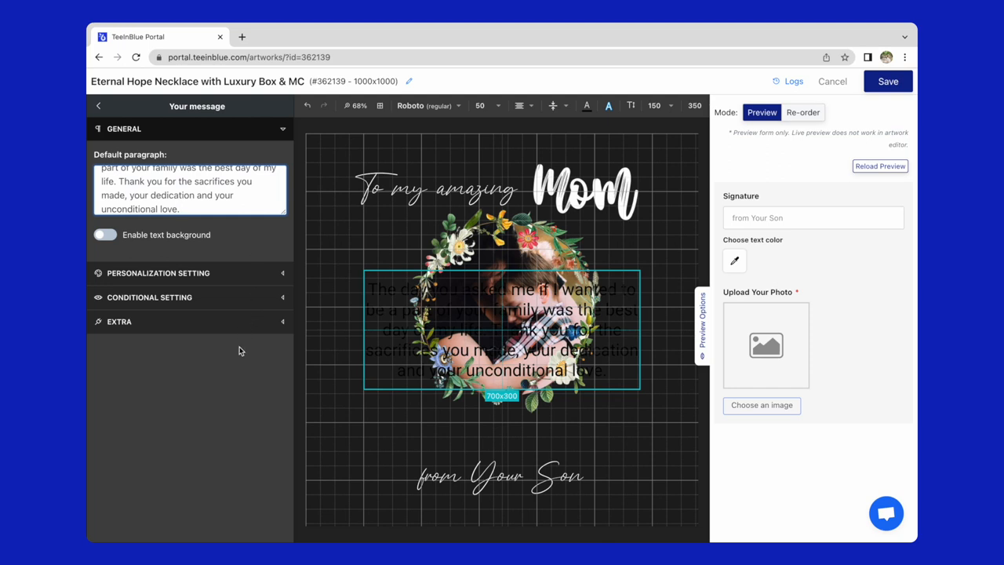
{"action": "left_click", "coordinate": [429, 105]}
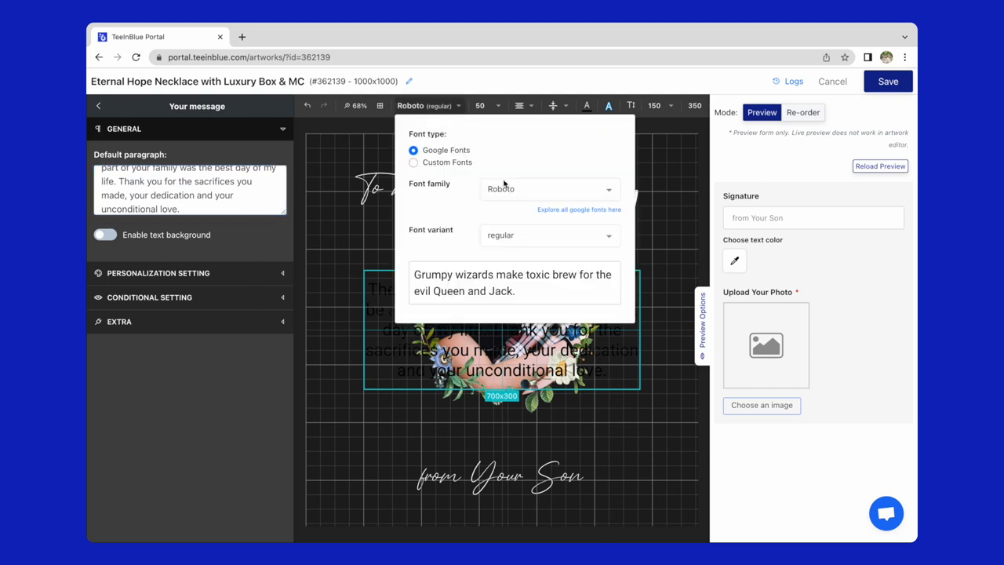
{"action": "type", "text": "mont"}
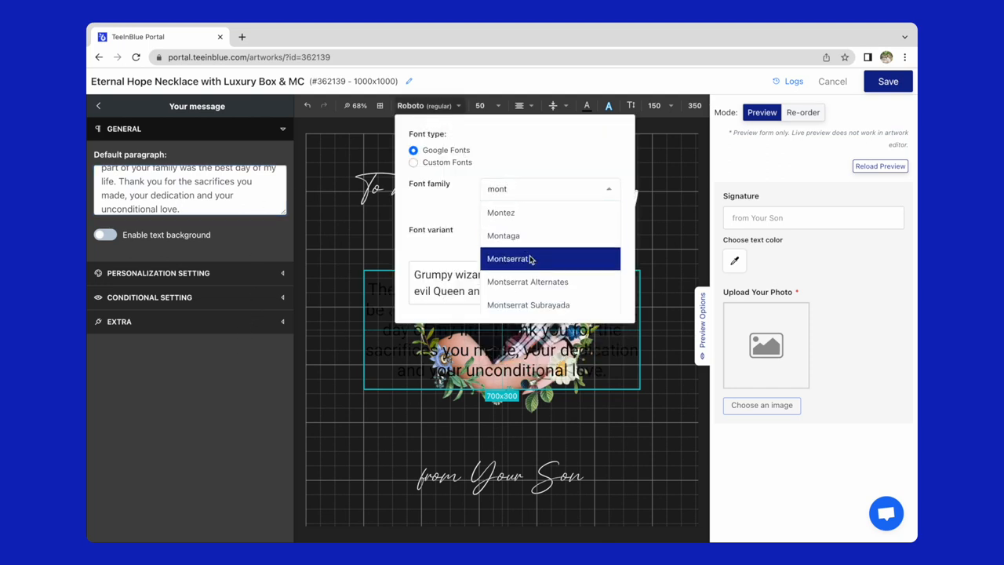
{"action": "left_click", "coordinate": [509, 259]}
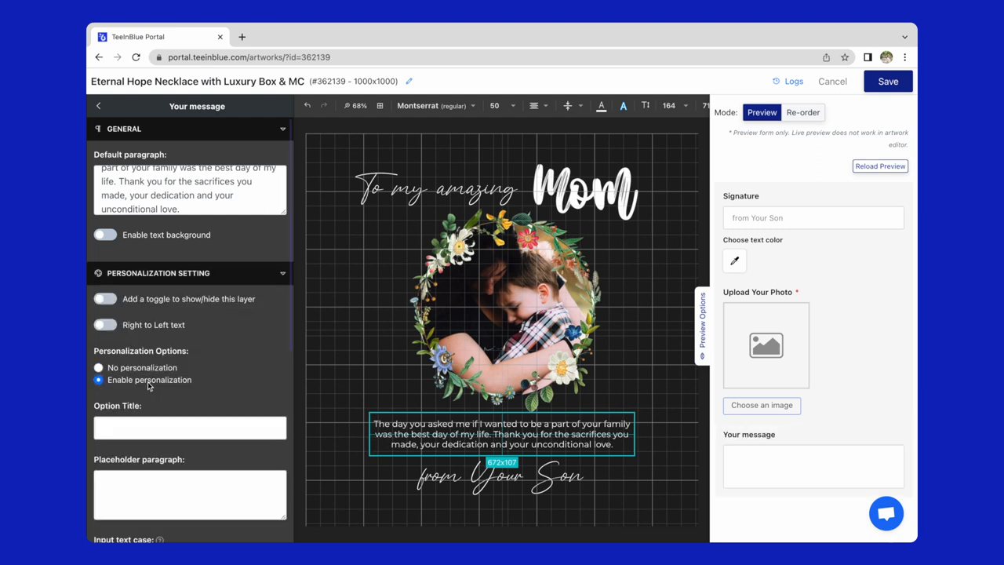
- Check the customer form field order and save the artwork
{"action": "scroll", "scroll_direction": "down", "scroll_amount": 3}
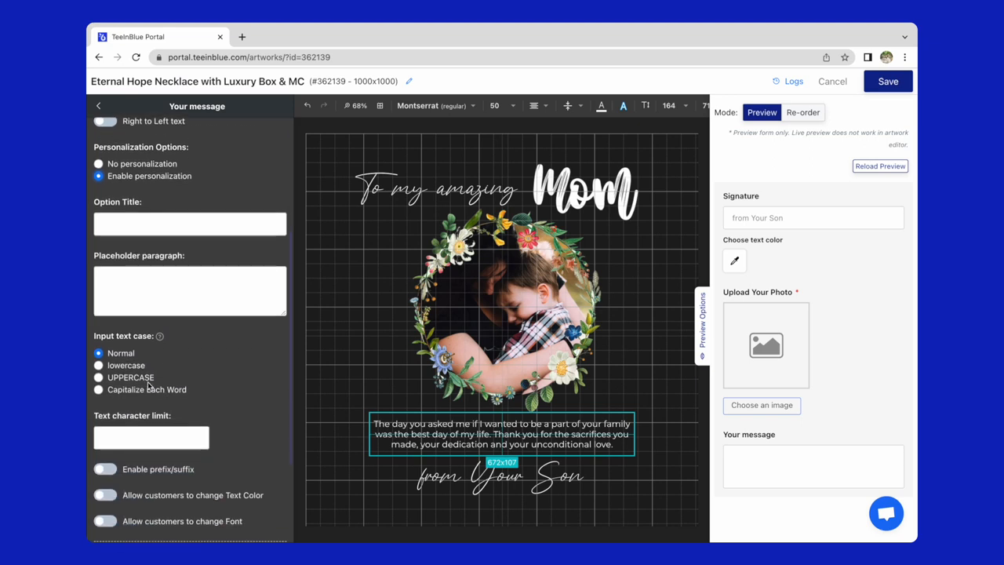
{"action": "scroll", "scroll_direction": "down", "scroll_amount": 3}
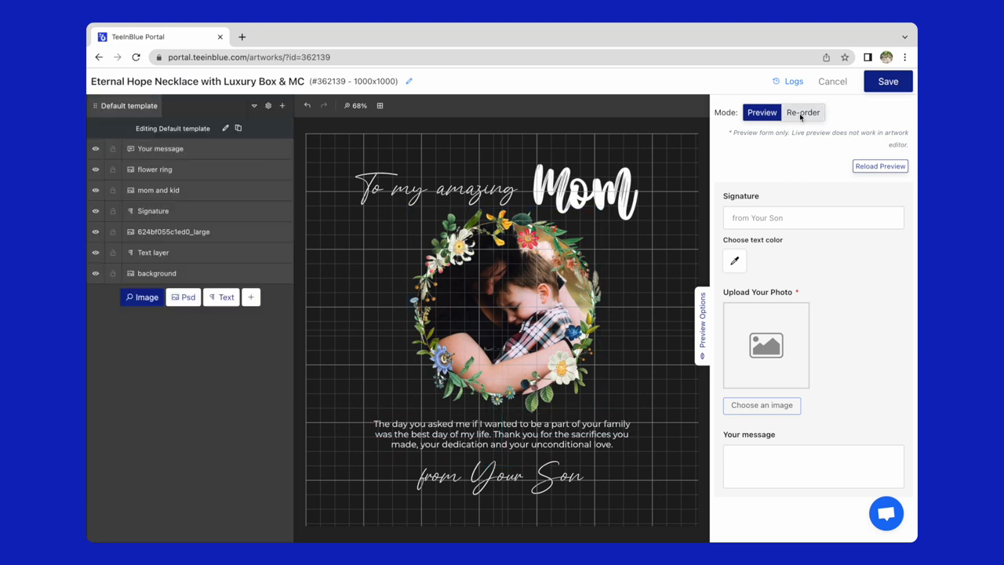
{"action": "left_click", "coordinate": [803, 112]}
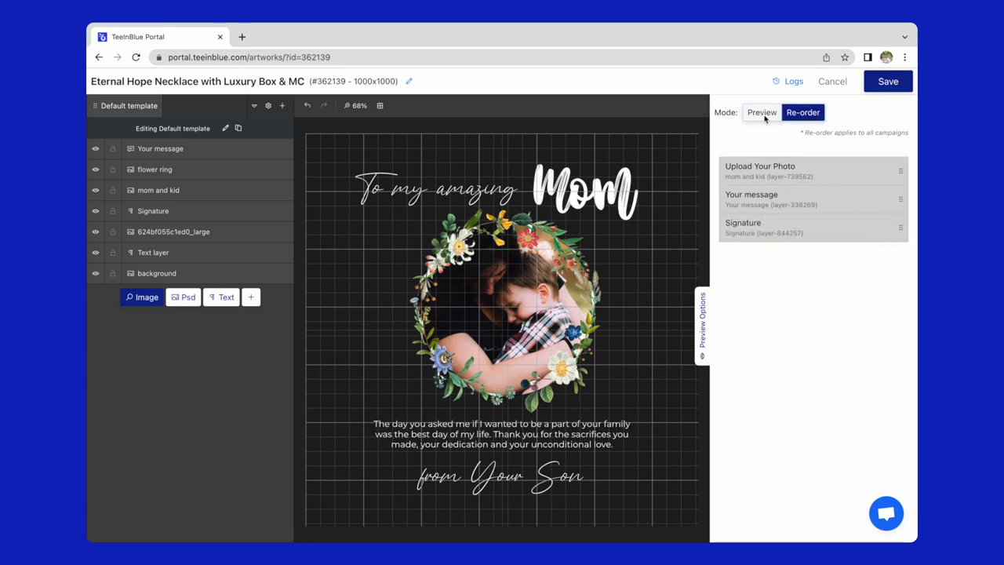
{"action": "left_click", "coordinate": [761, 112]}
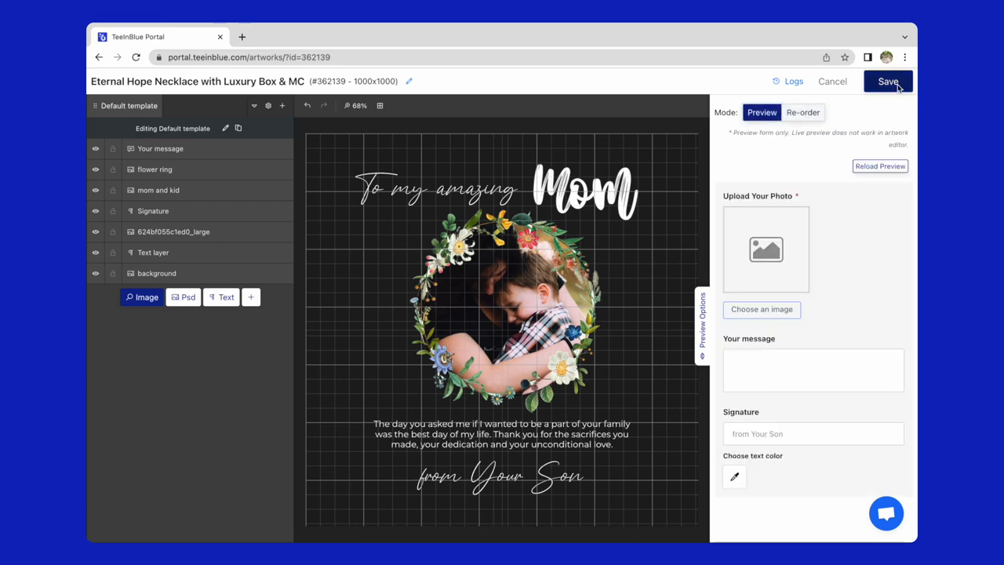
{"action": "left_click", "coordinate": [888, 81]}
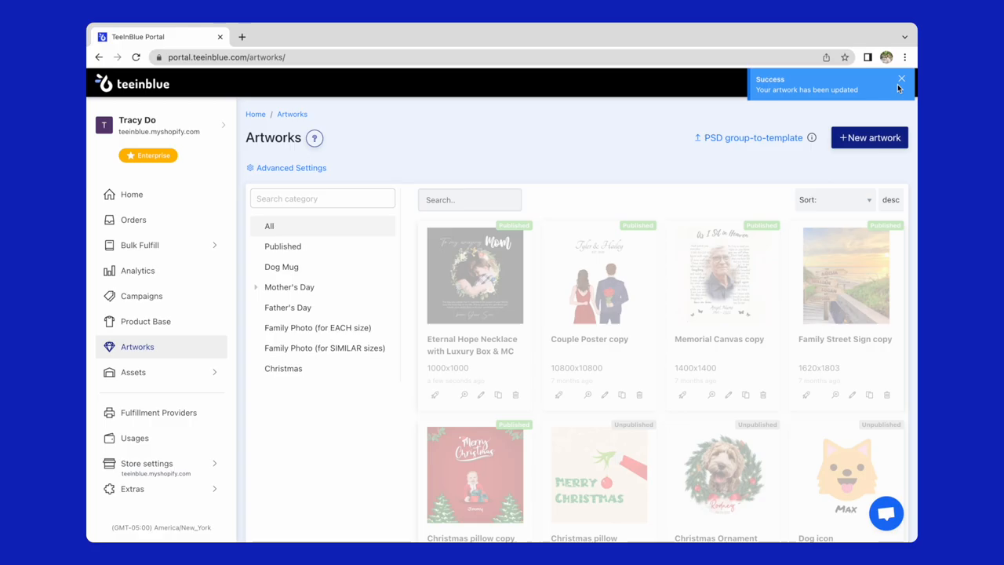
- Create and save a campaign titled 'To my amazing Mom Necklace 14K White Gold Finish with Luxury Box'
{"action": "left_click", "coordinate": [141, 296]}
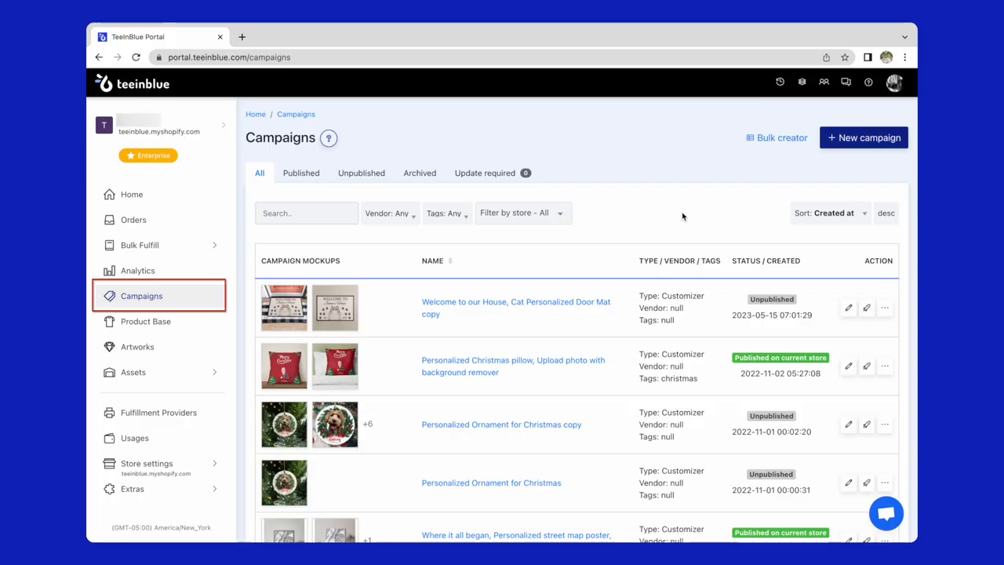
{"action": "left_click", "coordinate": [863, 137]}
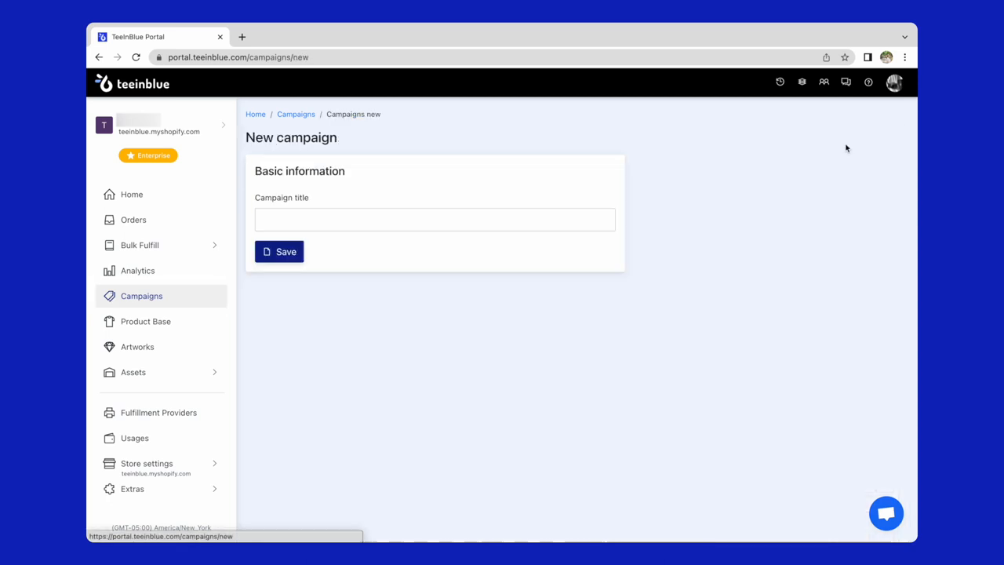
{"action": "type", "text": "To my amazing Mom"}
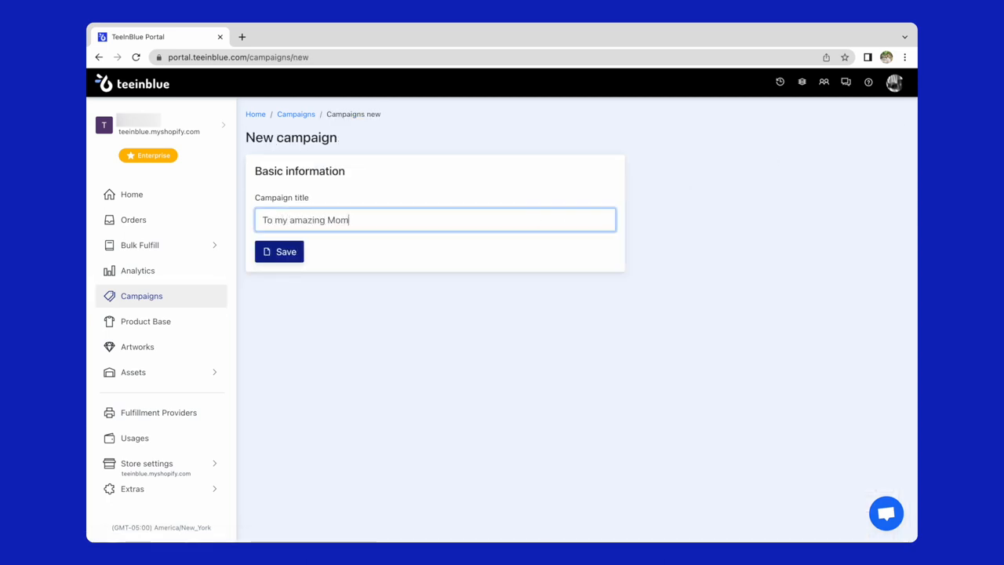
{"action": "left_click", "coordinate": [279, 251]}
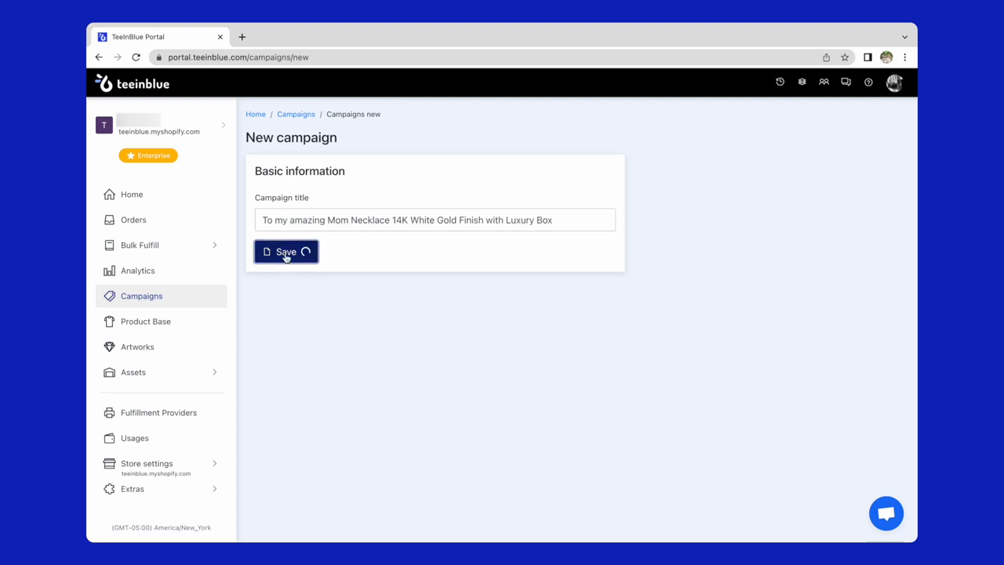
{"action": "left_click", "coordinate": [285, 252]}
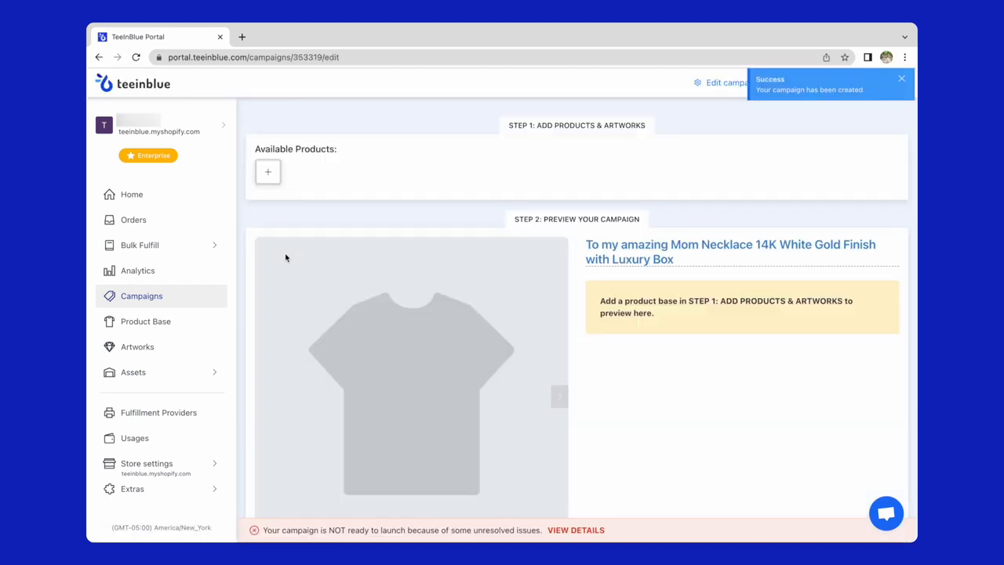
- Add the 14K White Gold Finish / Luxury Box product with the Eternal Hope Necklace artwork
{"action": "left_click", "coordinate": [267, 171]}
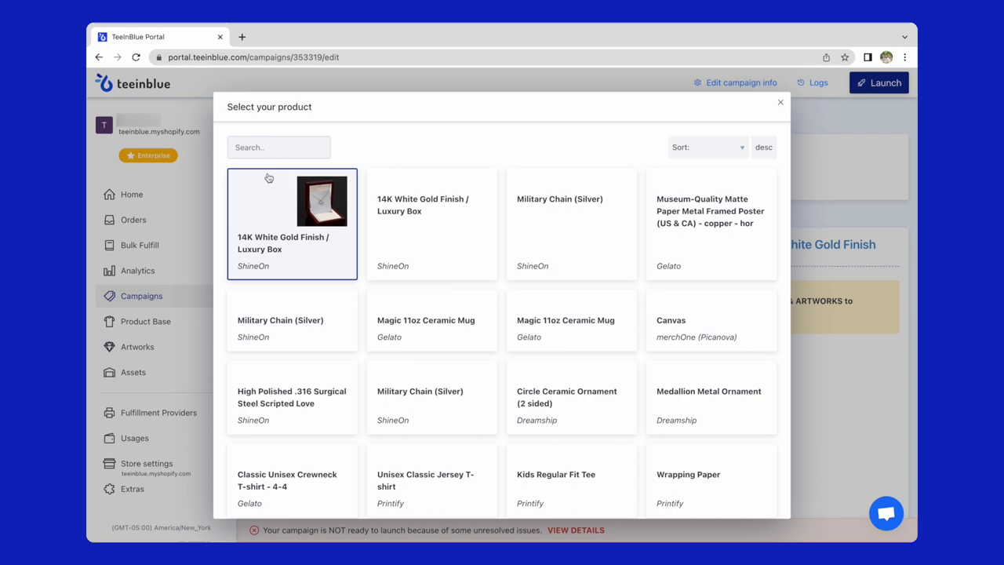
{"action": "left_click", "coordinate": [292, 224]}
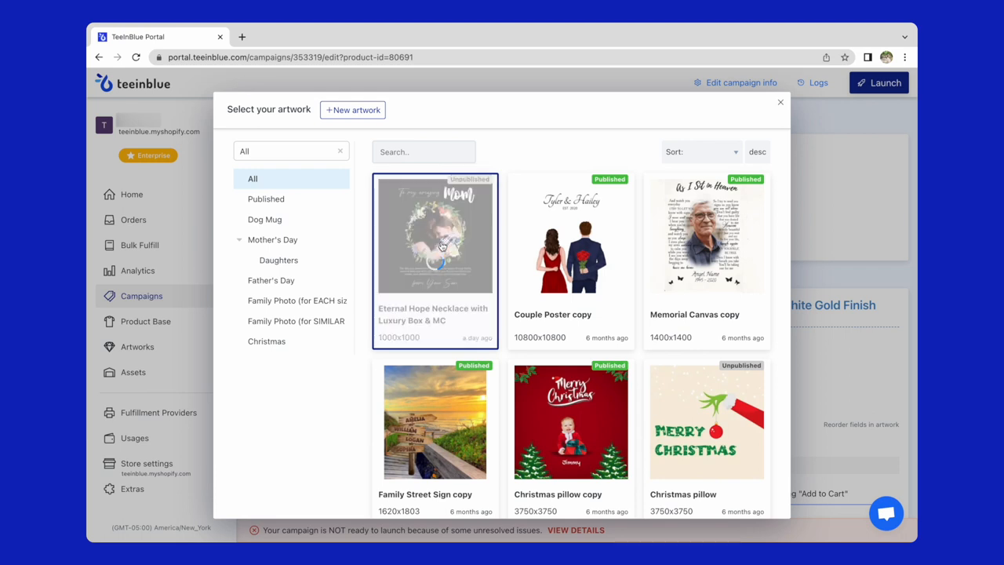
{"action": "left_click", "coordinate": [434, 235]}
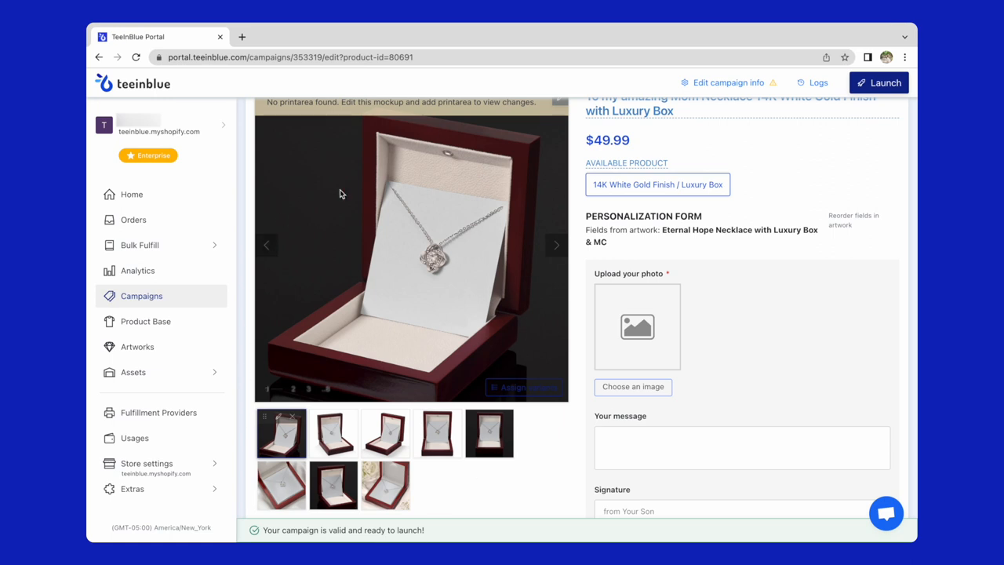
- Remove two unwanted mockup images from the campaign, confirming each removal
{"action": "scroll", "scroll_direction": "down", "scroll_amount": 3}
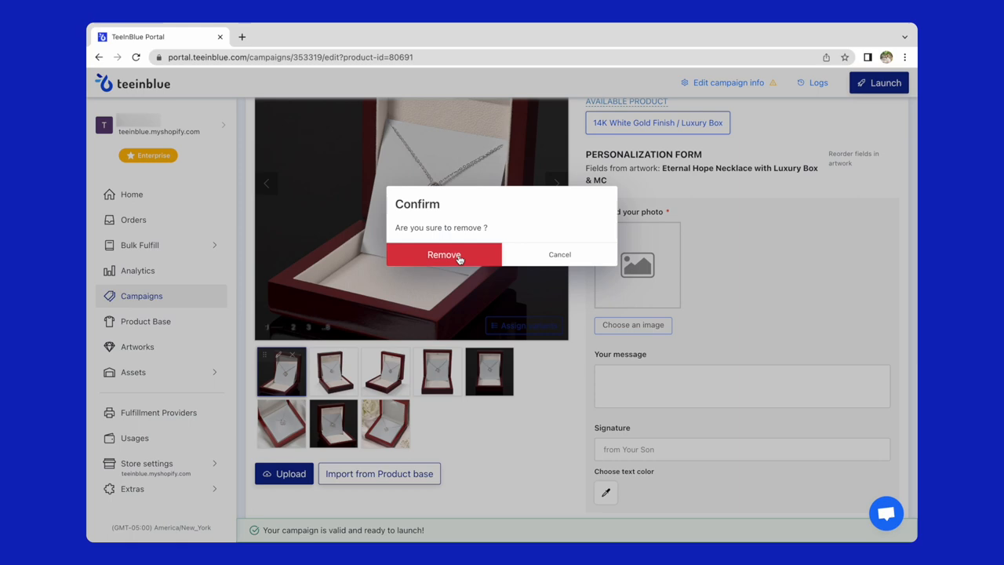
{"action": "left_click", "coordinate": [443, 254]}
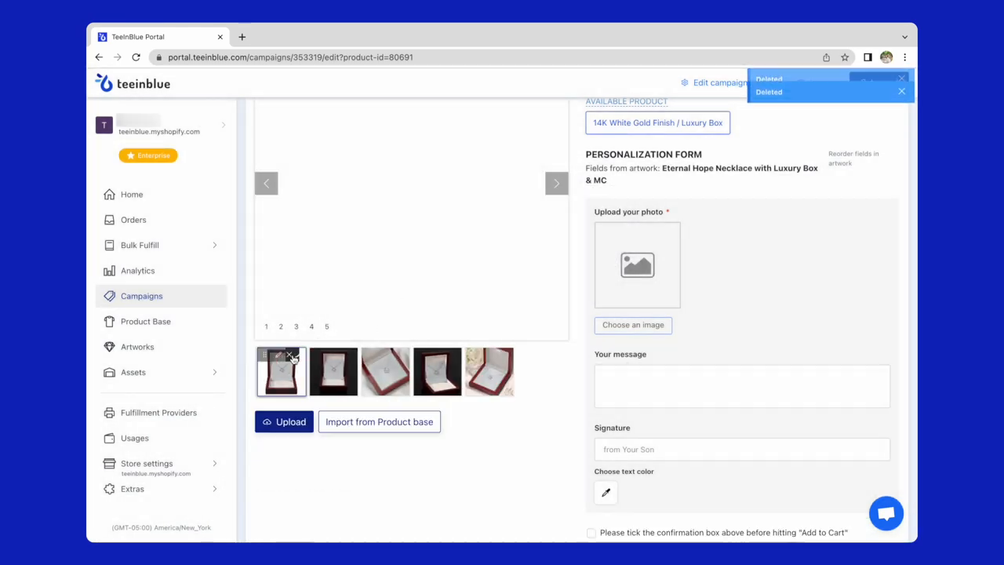
{"action": "left_click", "coordinate": [292, 355]}
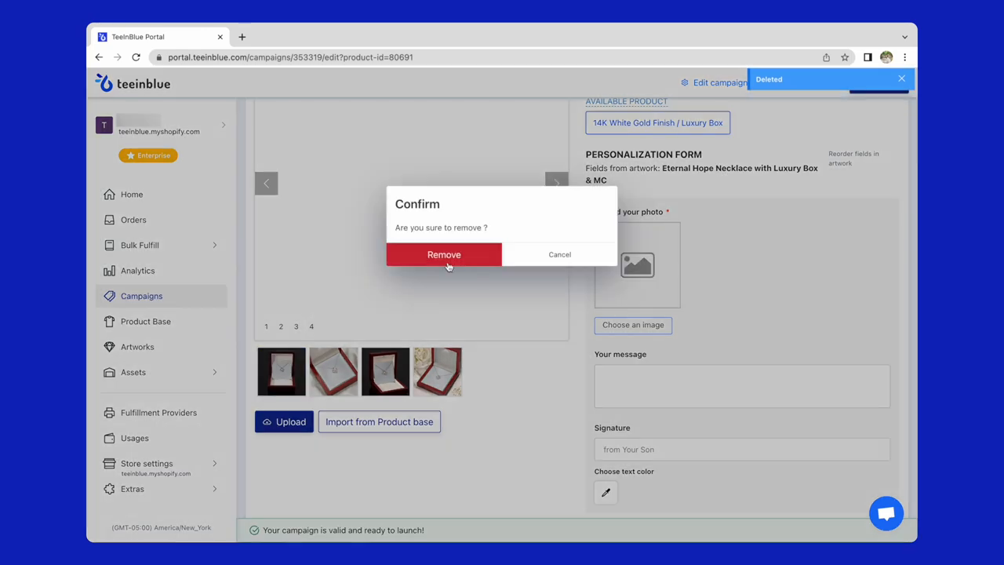
{"action": "left_click", "coordinate": [443, 254]}
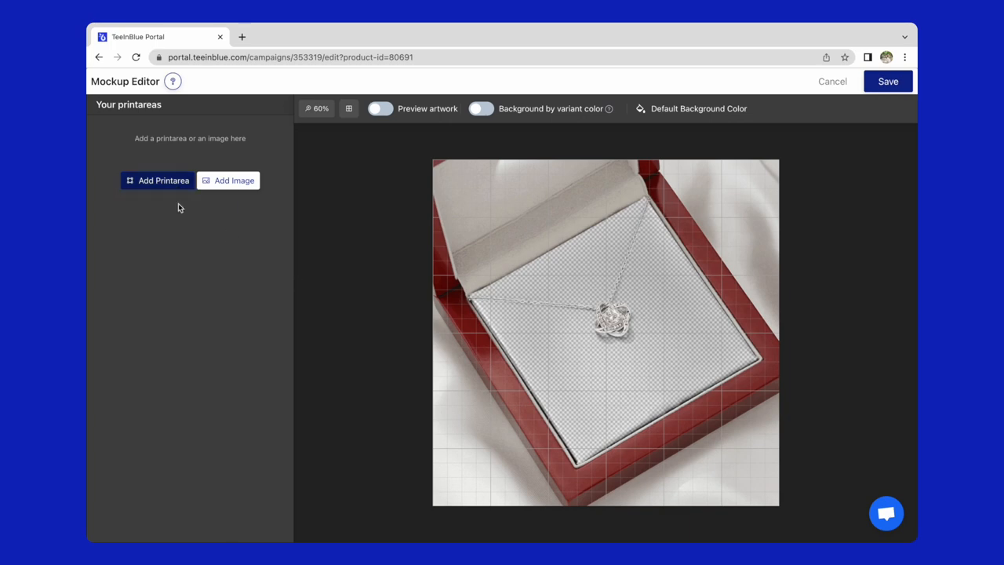
- Add a perspective print area with its corners fitted onto the box's card
{"action": "left_click", "coordinate": [157, 181]}
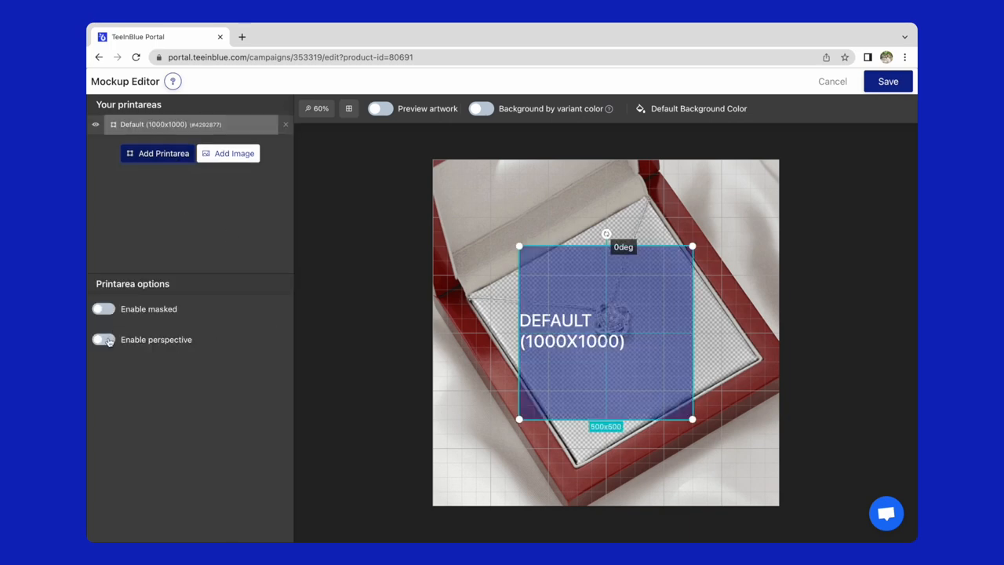
{"action": "left_click", "coordinate": [102, 339]}
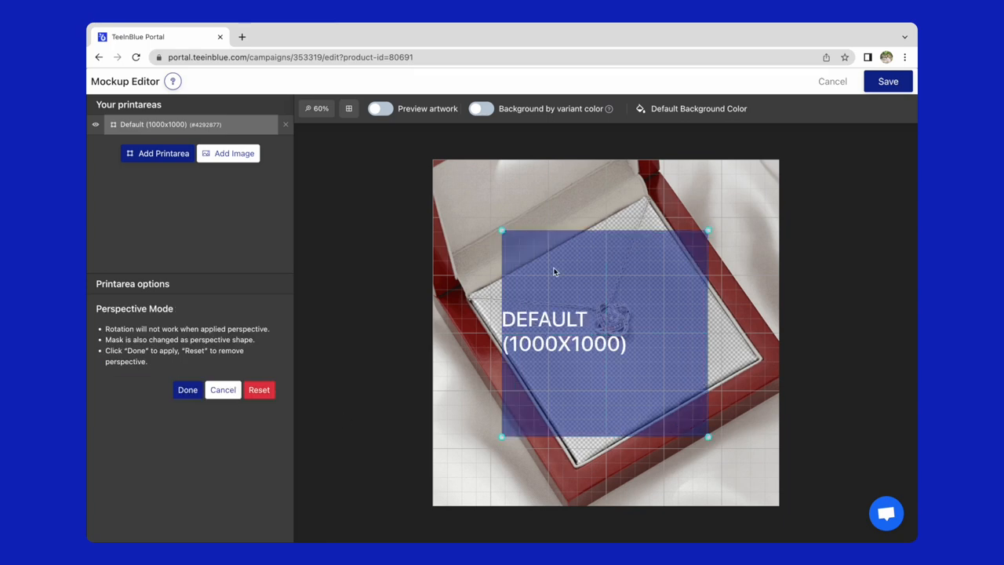
{"action": "left_click_drag", "start_coordinate": [708, 229], "coordinate": [649, 194]}
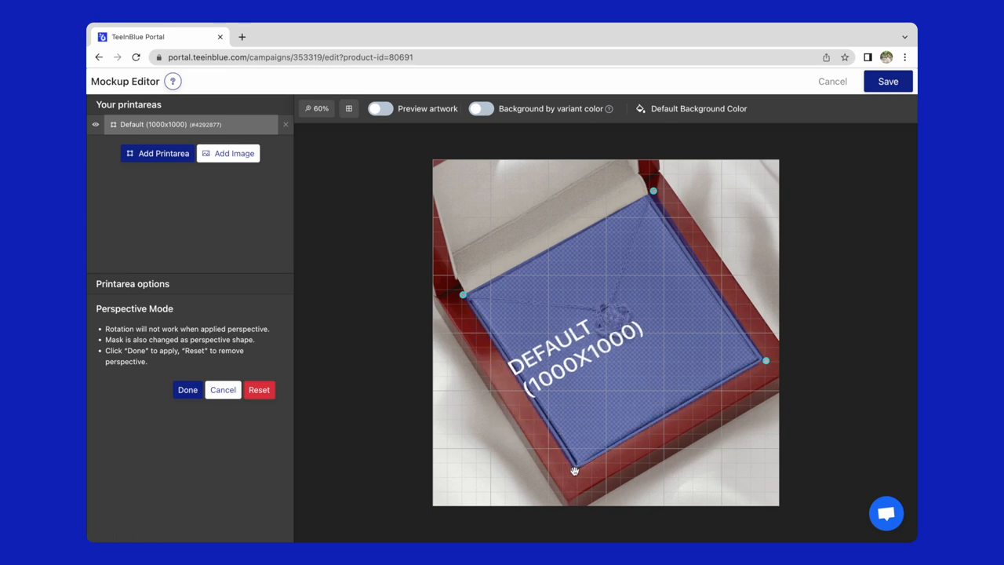
{"action": "left_click", "coordinate": [187, 390]}
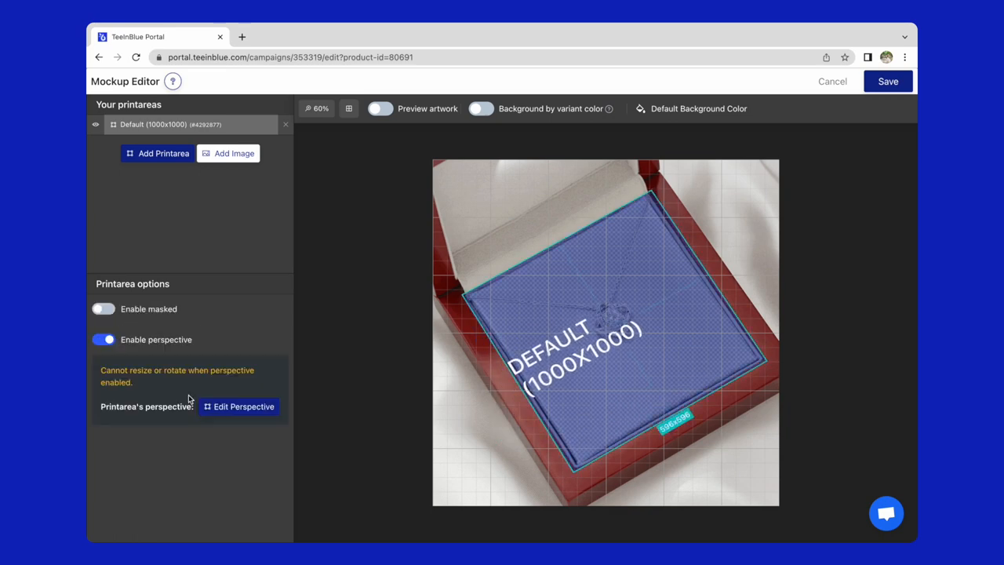
- Overlay the MK1 image stretched to cover the whole mockup, and save
{"action": "left_click", "coordinate": [228, 153]}
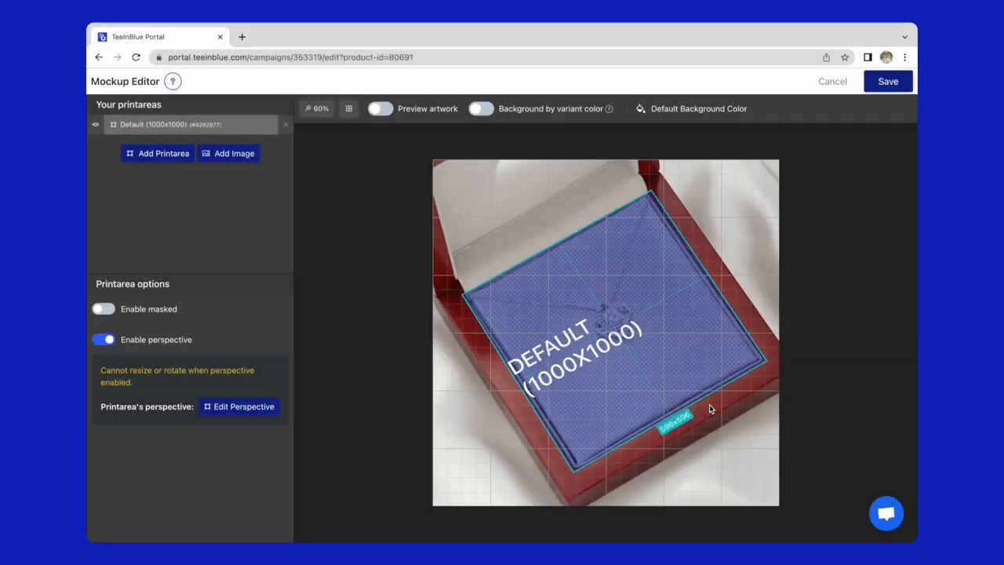
{"action": "left_click", "coordinate": [228, 153]}
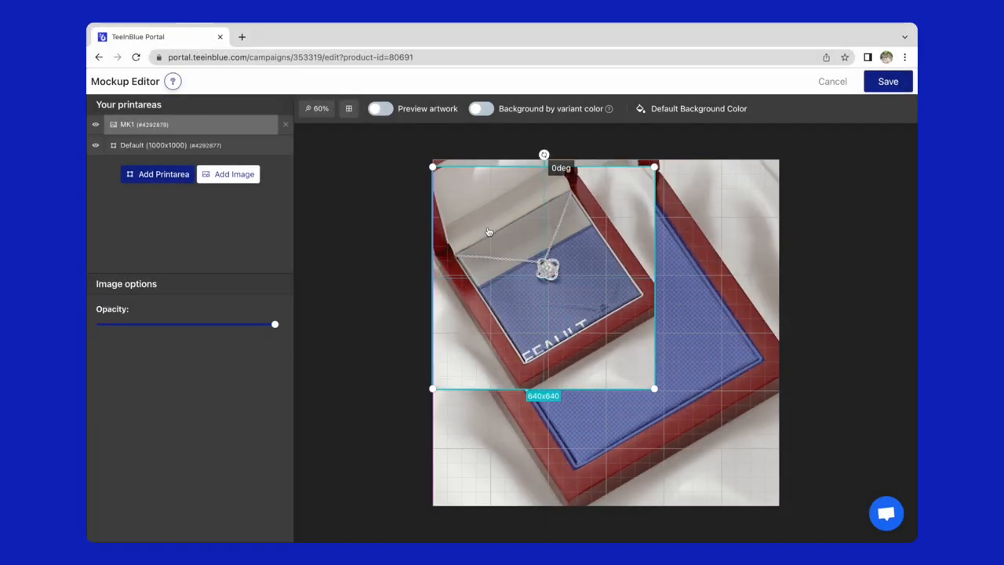
{"action": "left_click_drag", "start_coordinate": [655, 388], "coordinate": [779, 506]}
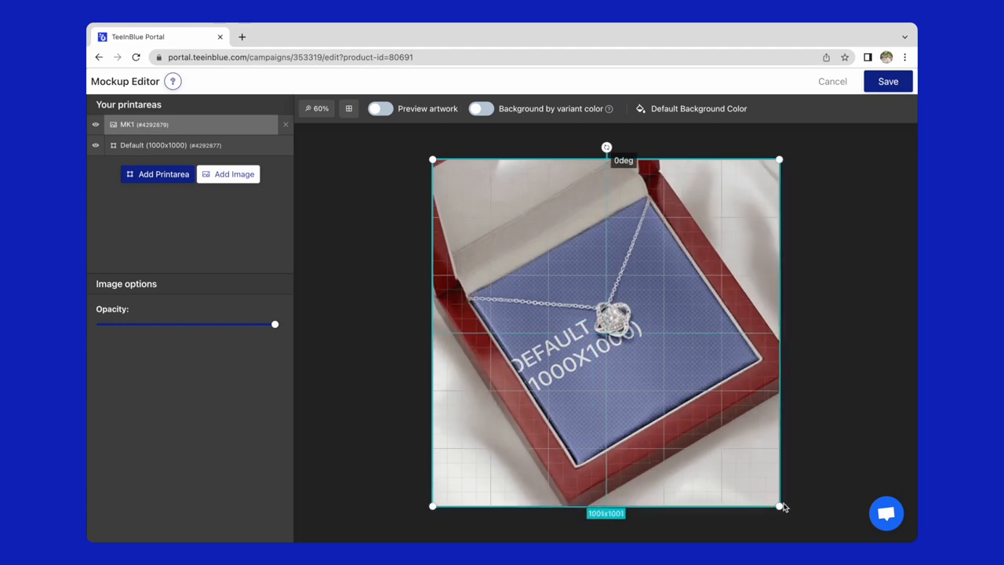
{"action": "left_click", "coordinate": [888, 80]}
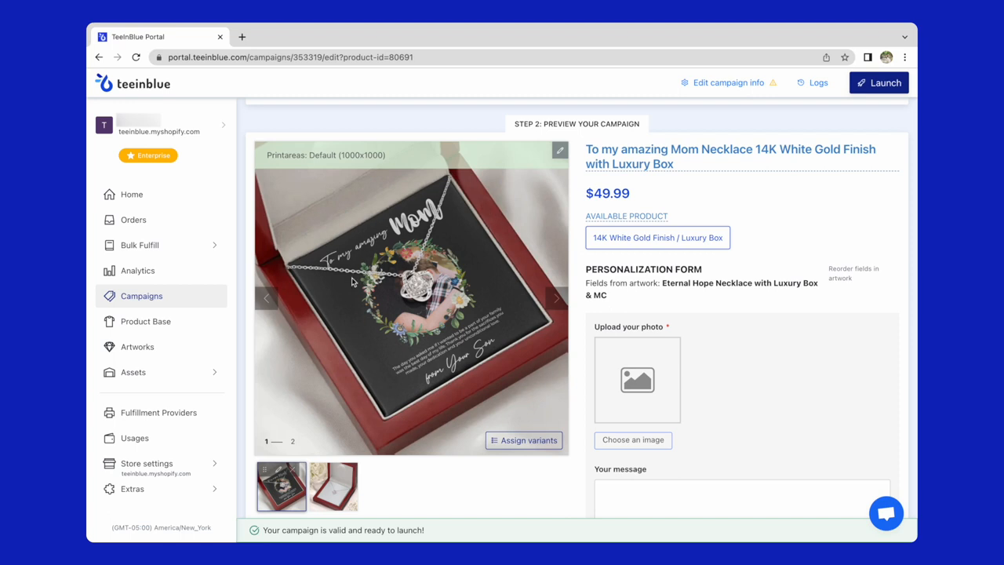
- Preview the second mockup, launch the campaign, and open the published product page
{"action": "left_click", "coordinate": [332, 486]}
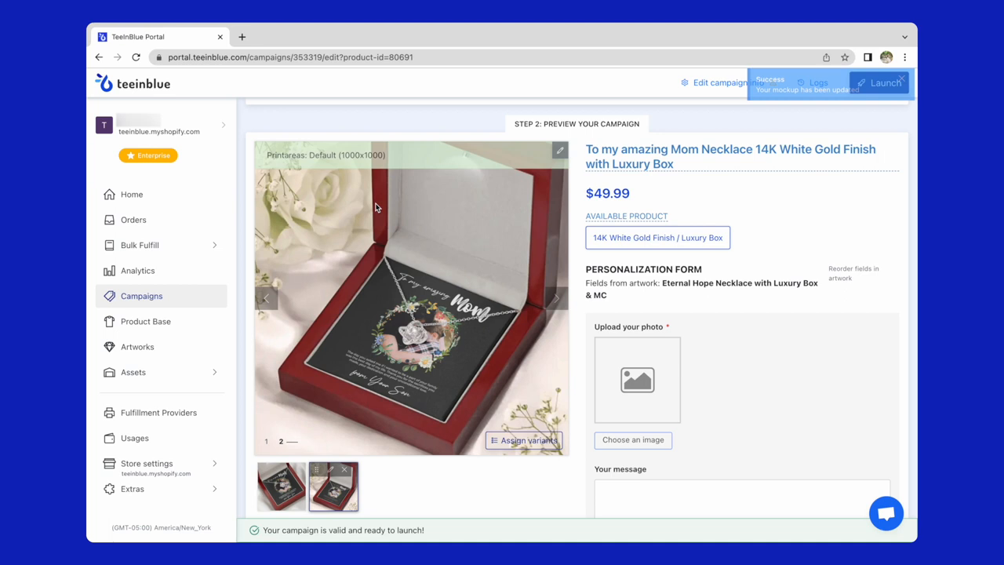
{"action": "scroll", "scroll_direction": "down", "scroll_amount": 3}
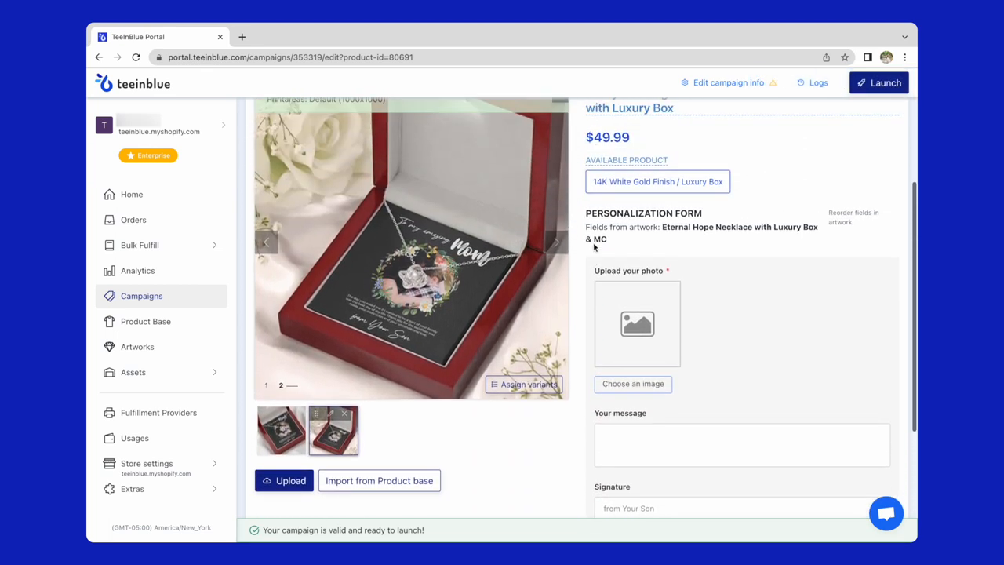
{"action": "left_click", "coordinate": [879, 81]}
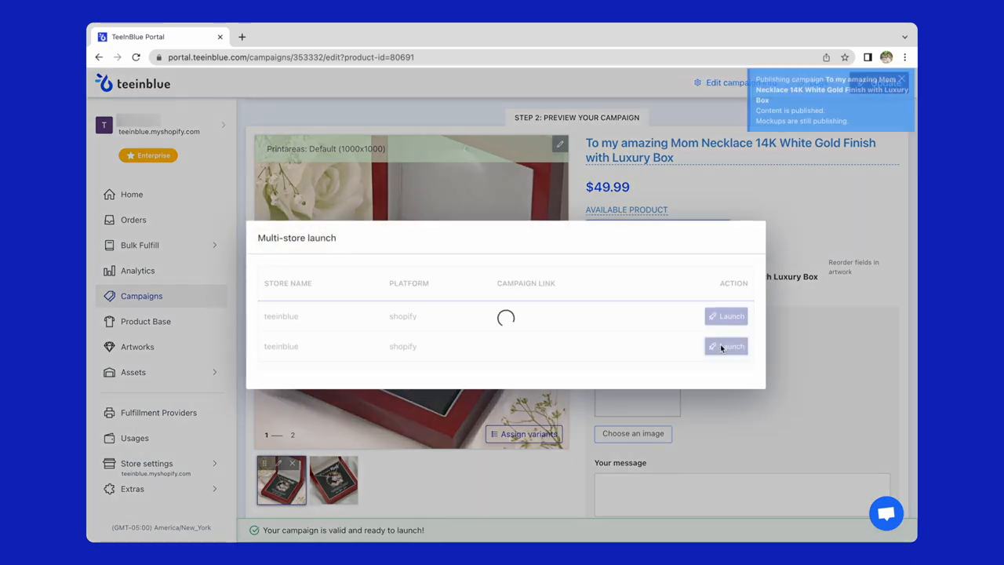
{"action": "left_click", "coordinate": [726, 346]}
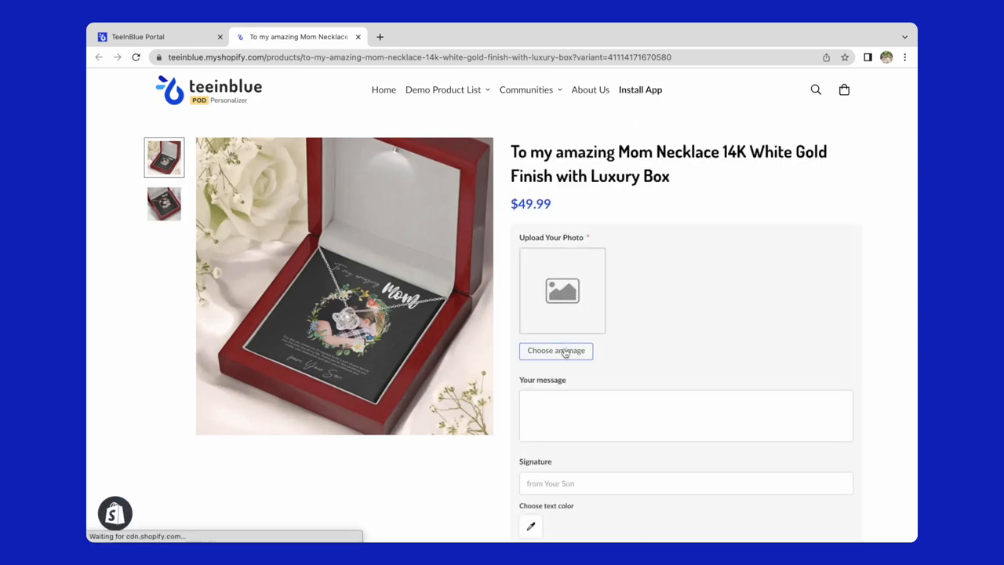
- Upload the Mother and Daughter photo and accept its circular crop
{"action": "left_click", "coordinate": [556, 350]}
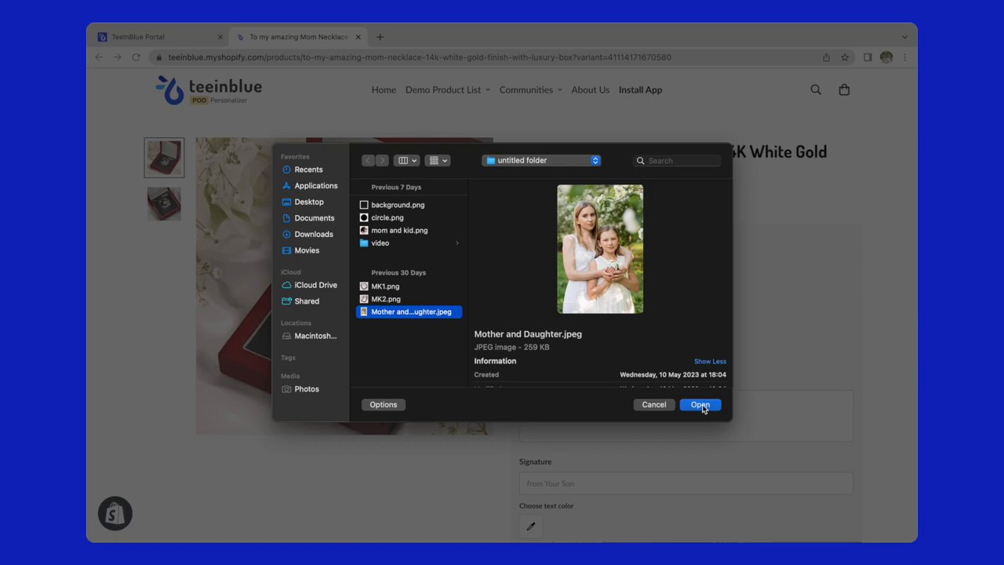
{"action": "left_click", "coordinate": [700, 404]}
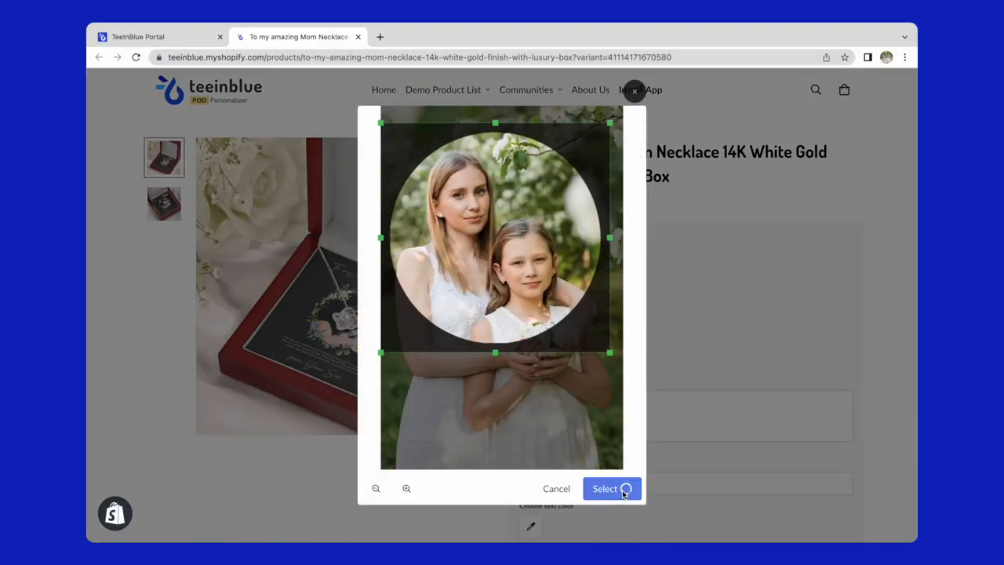
{"action": "left_click", "coordinate": [605, 489]}
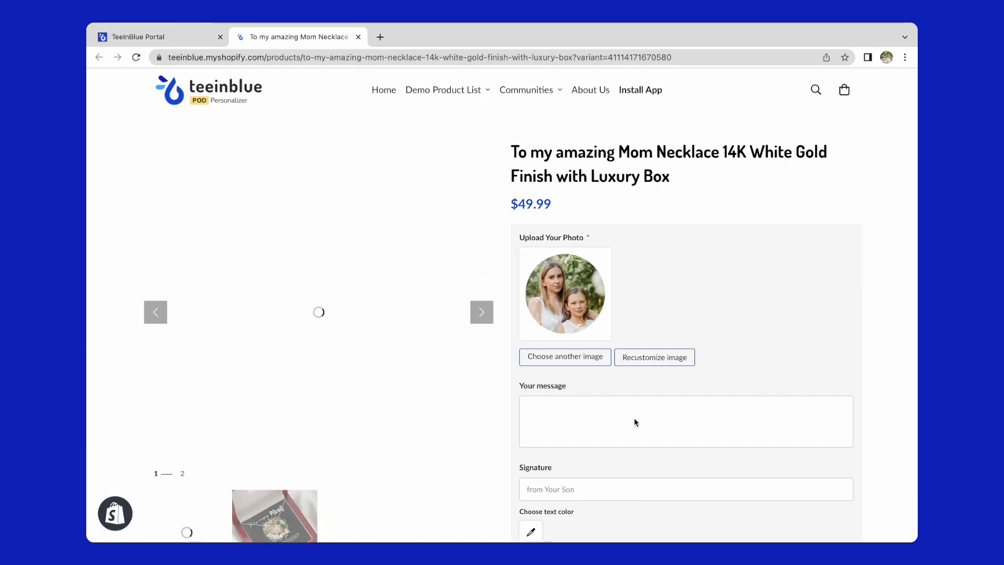
- Enter the 'The day you…' message, change text colour, and preview both mockups
{"action": "type", "text": "The day you"}
{"action": "type", "text": "from Your Daughter"}
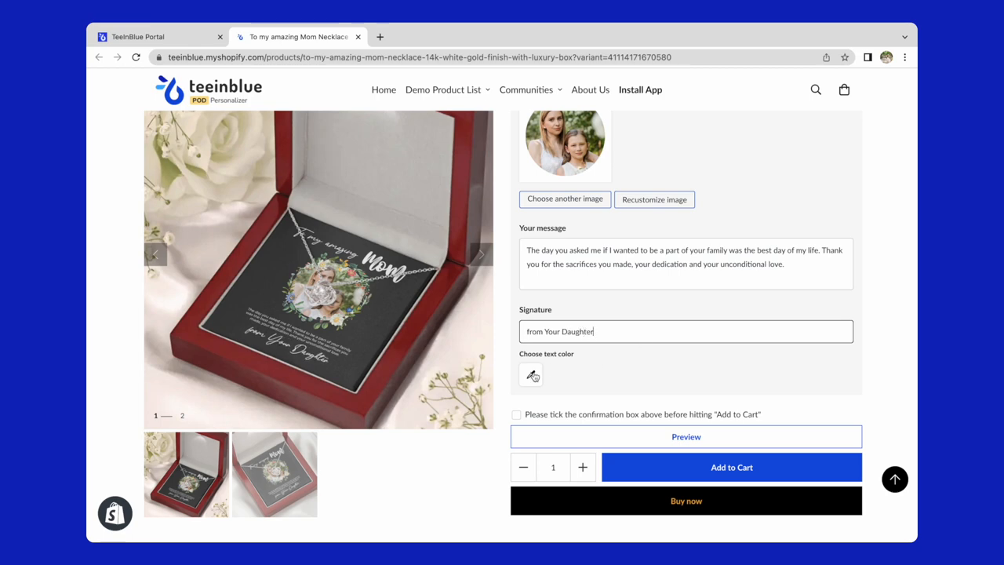
{"action": "left_click", "coordinate": [531, 374]}
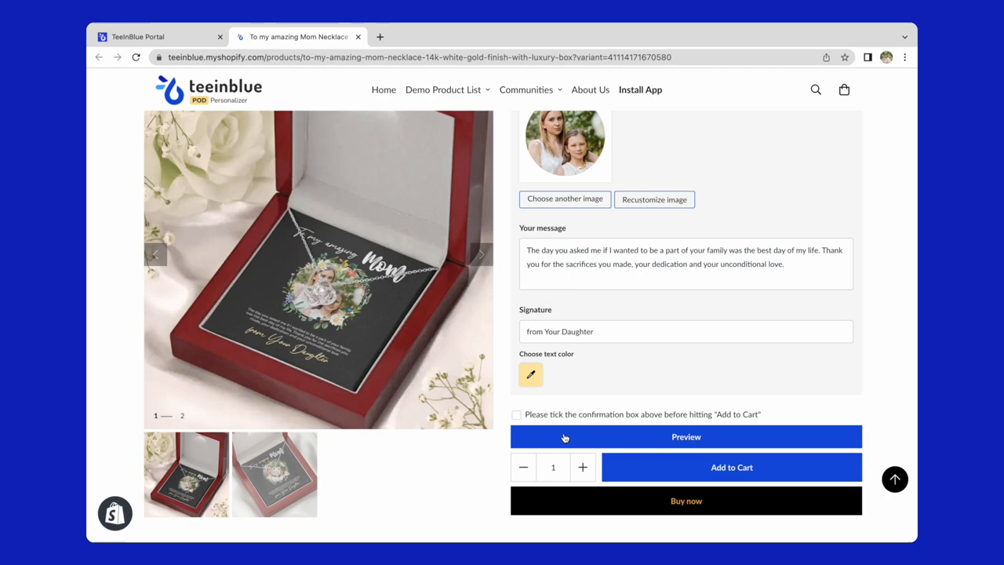
{"action": "left_click", "coordinate": [685, 436]}
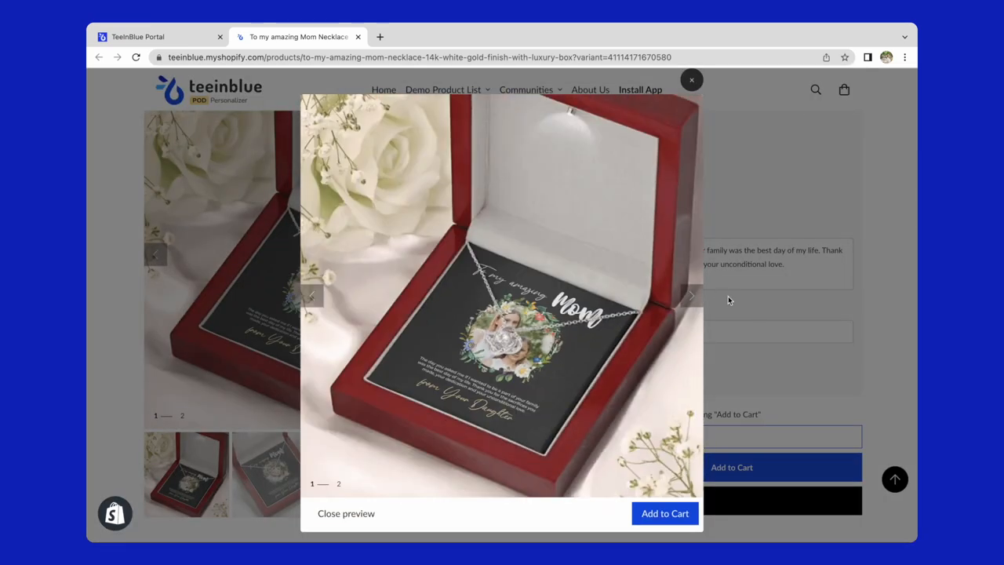
{"action": "left_click", "coordinate": [691, 296]}
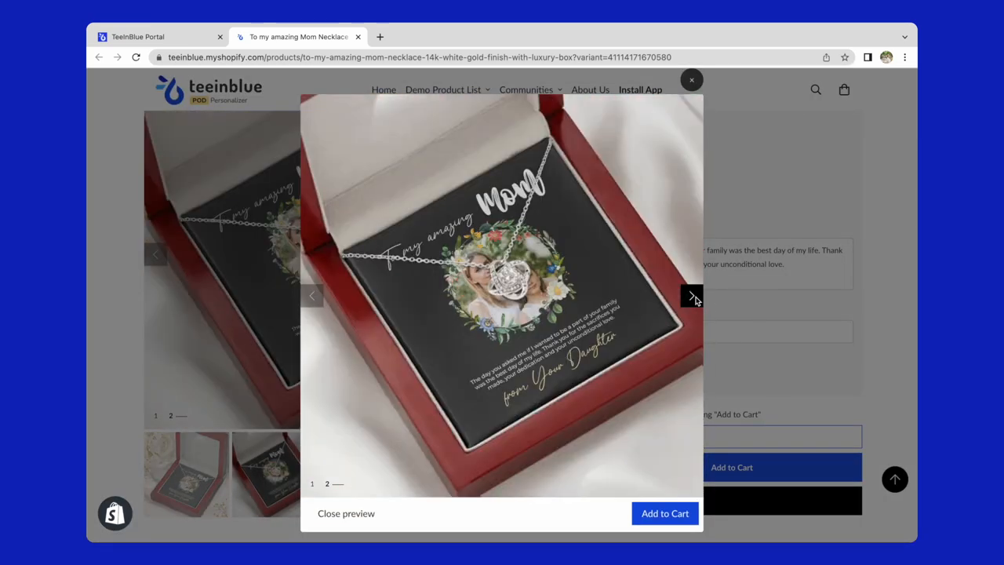